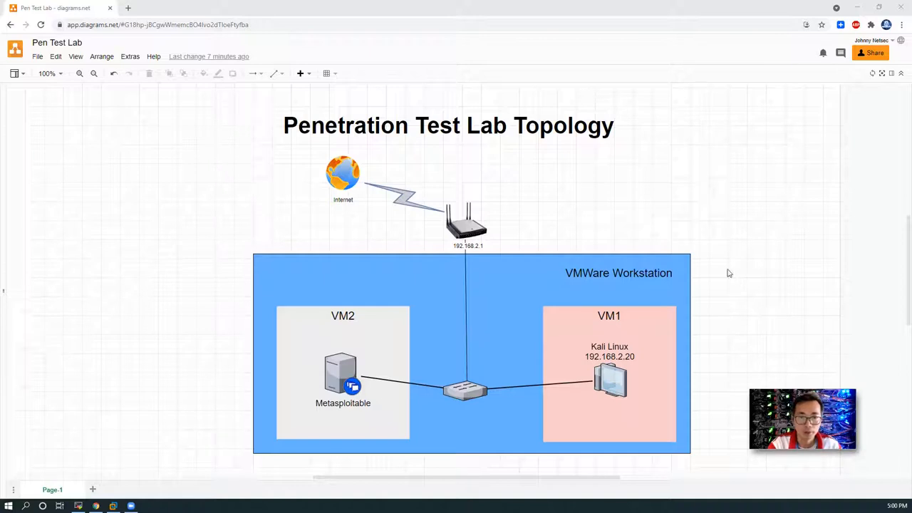
Step: Set the Kali VM's network adapter to Bridged (connected directly to the physical network)
click(467, 221)
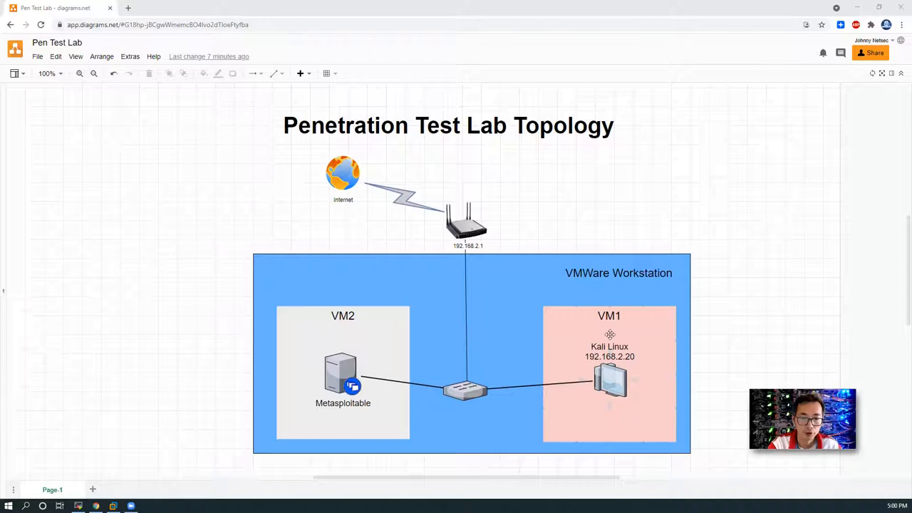
mouse_move(653, 325)
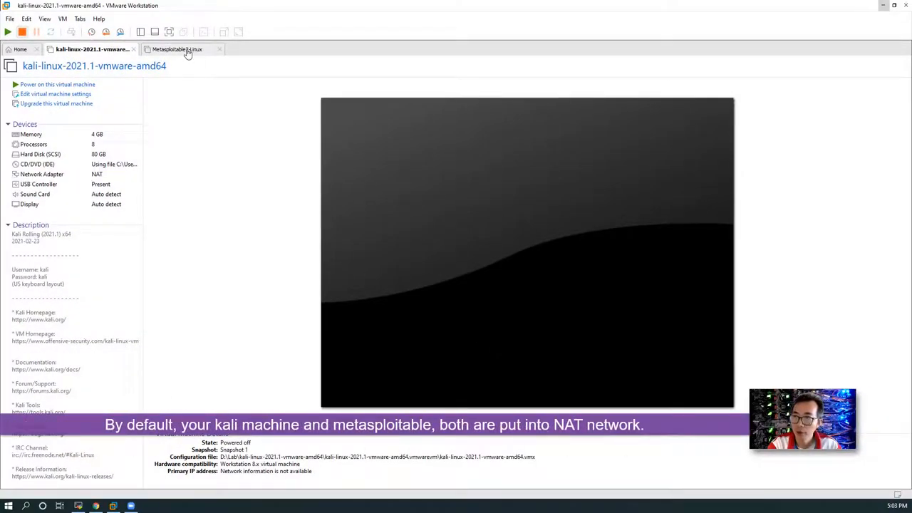
click(182, 50)
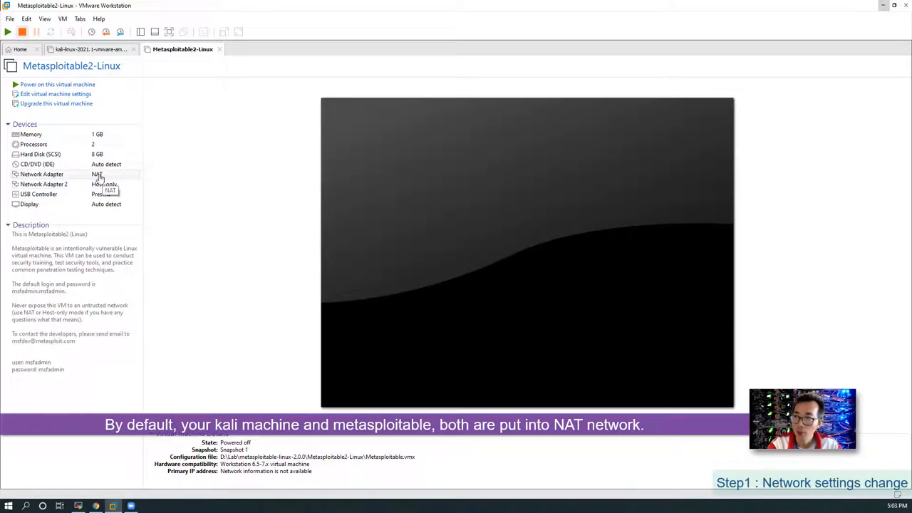
click(91, 50)
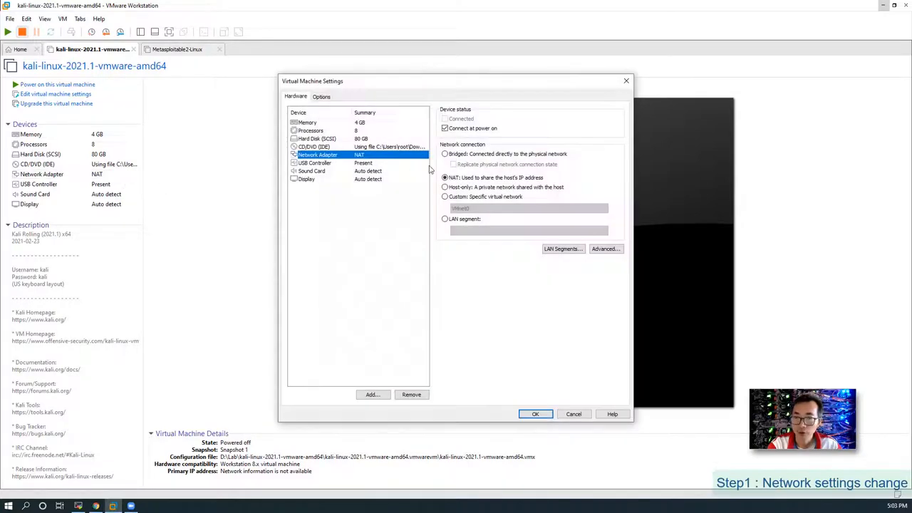
click(445, 154)
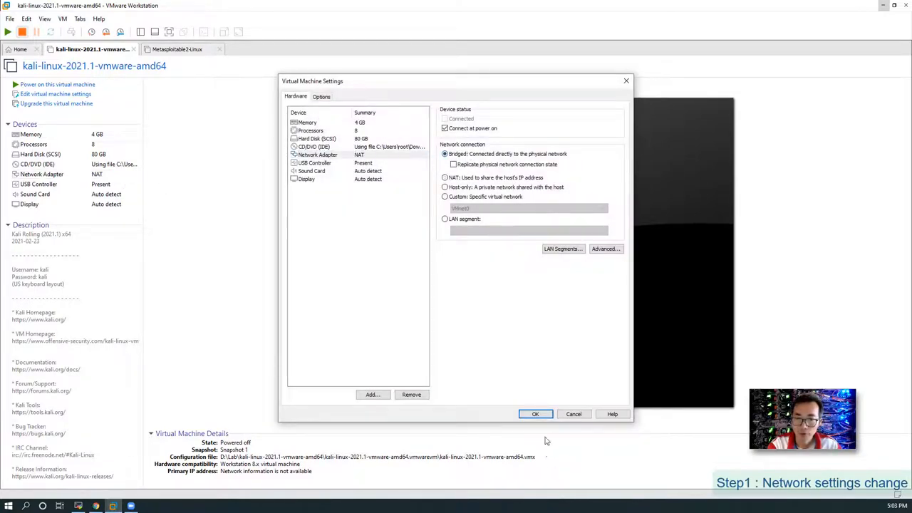
click(536, 414)
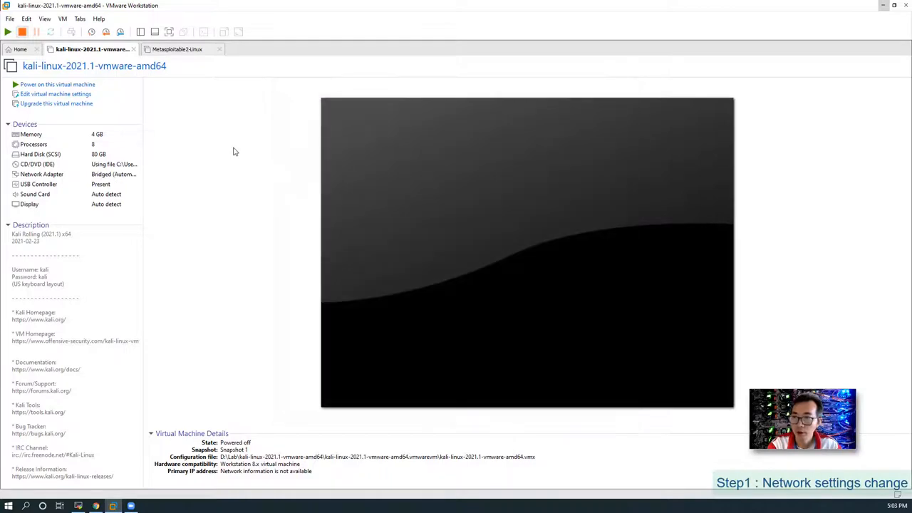
Step: Set the Metasploitable2 VM's network adapter to Bridged as well
click(182, 50)
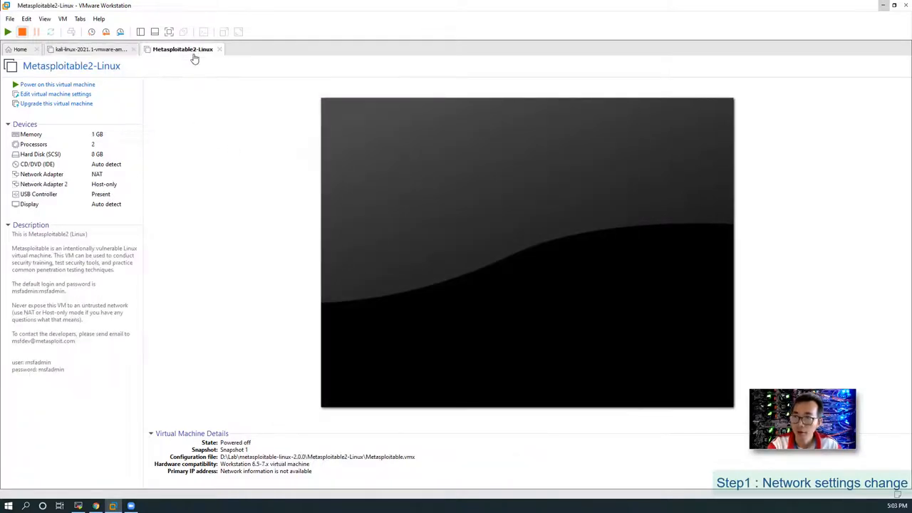
click(41, 173)
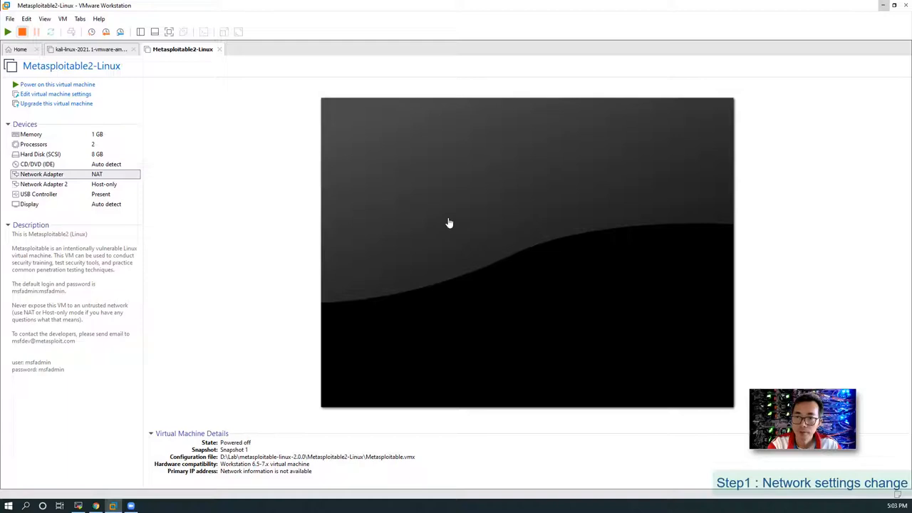
mouse_move(236, 176)
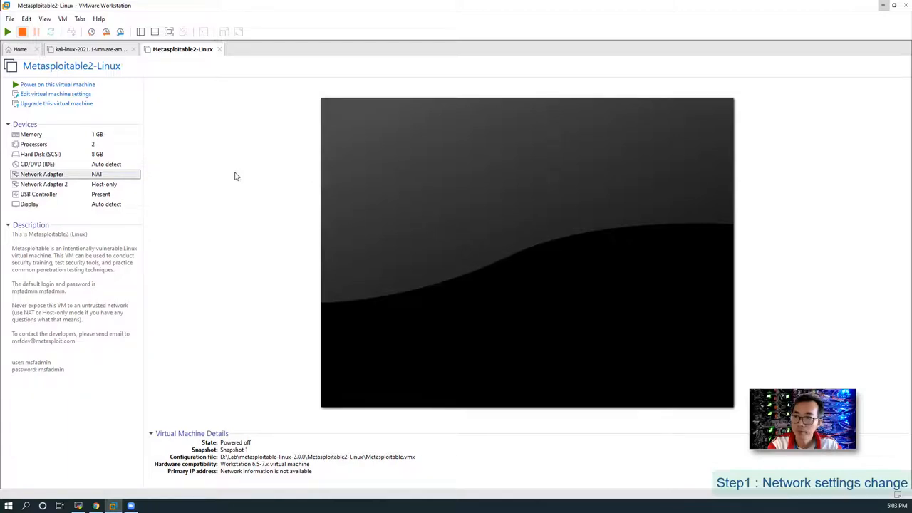
click(56, 94)
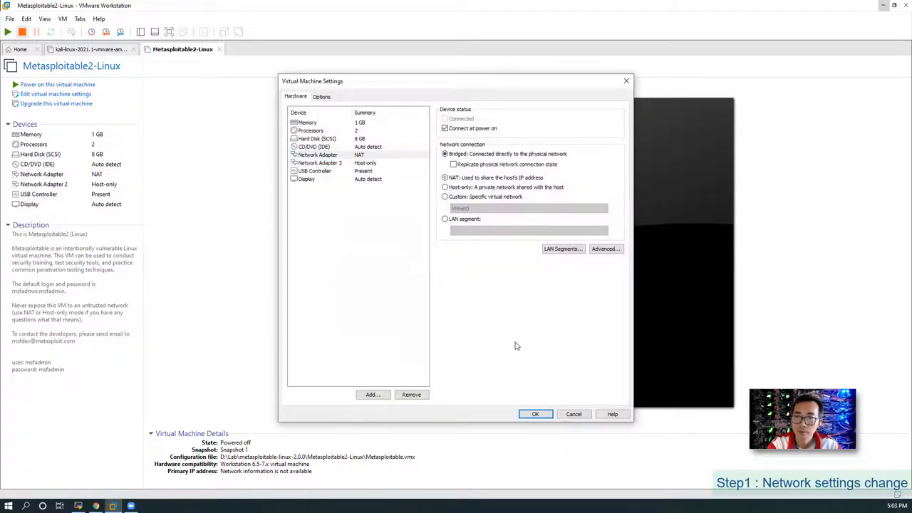
click(535, 414)
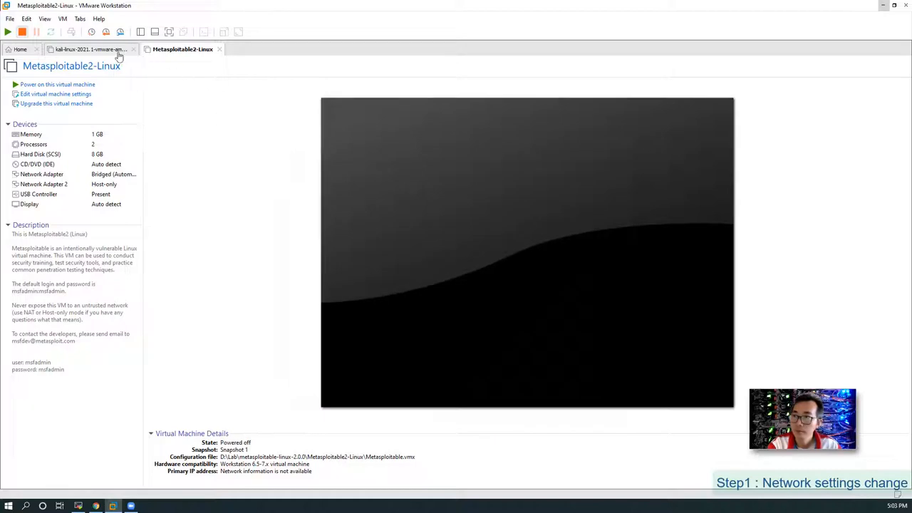
click(90, 49)
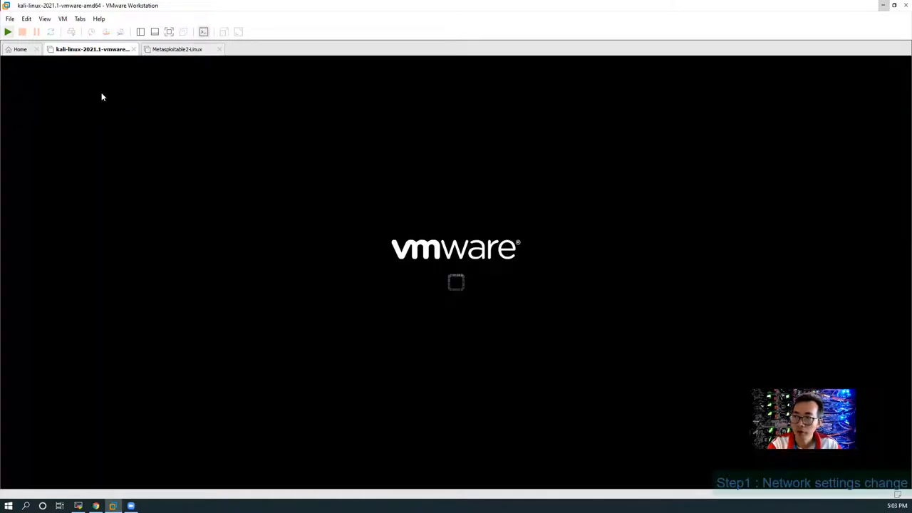
click(176, 49)
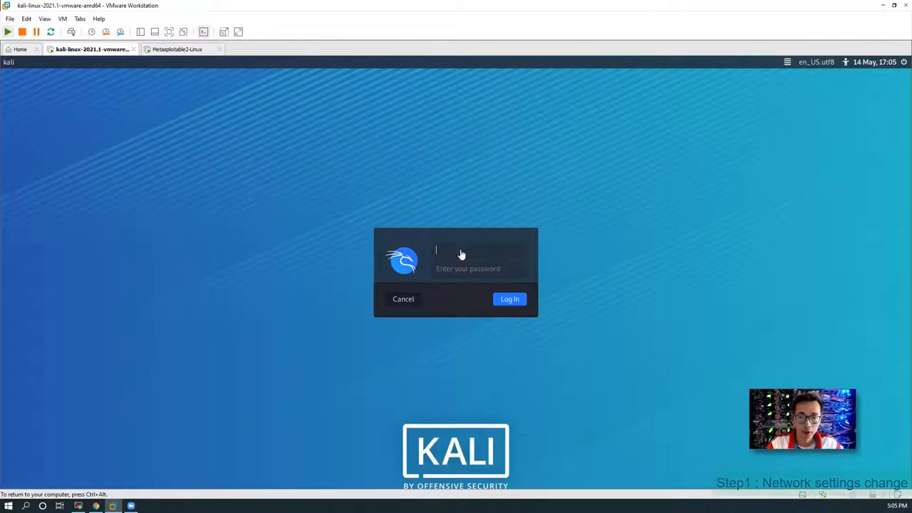
text(kali)
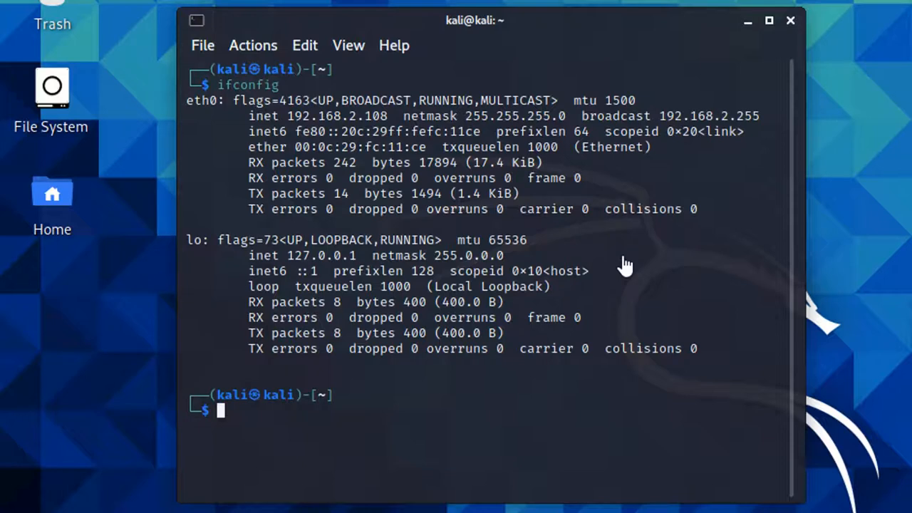
Step: Run ifconfig, attempt ifconfig eth0 192.168.2.20/24 (not permitted), and begin a sudo retry
text(ifconfig)
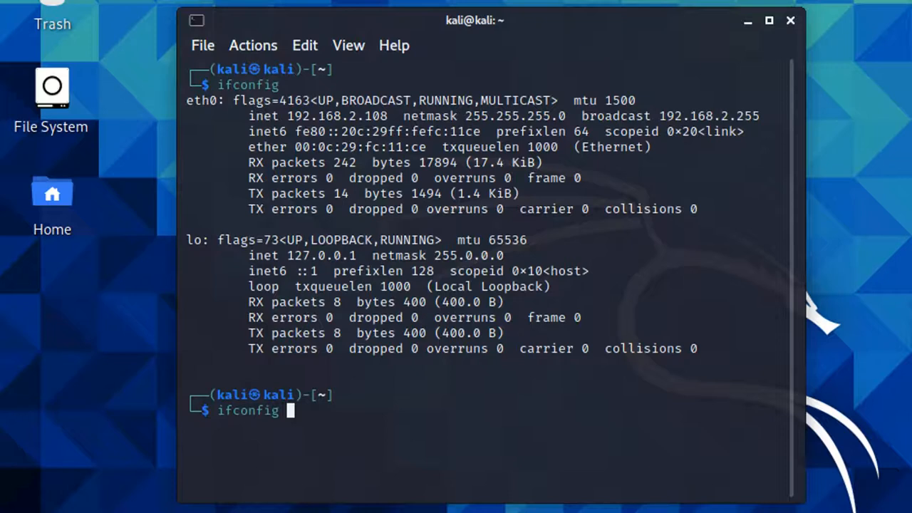
mouse_move(509, 440)
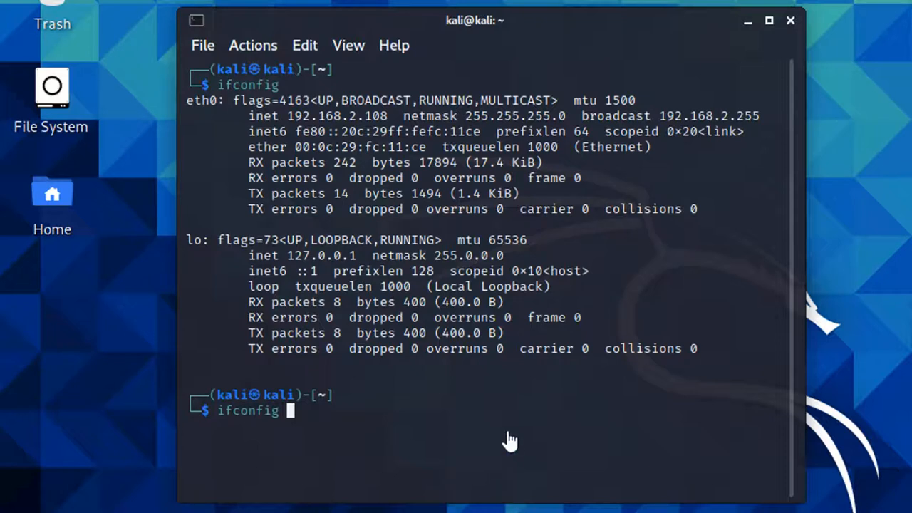
text(eth0)
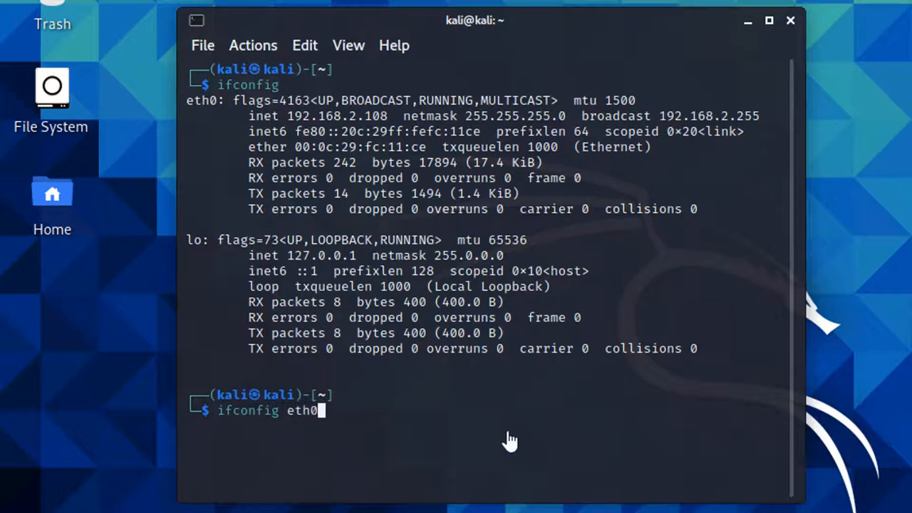
text(192.1)
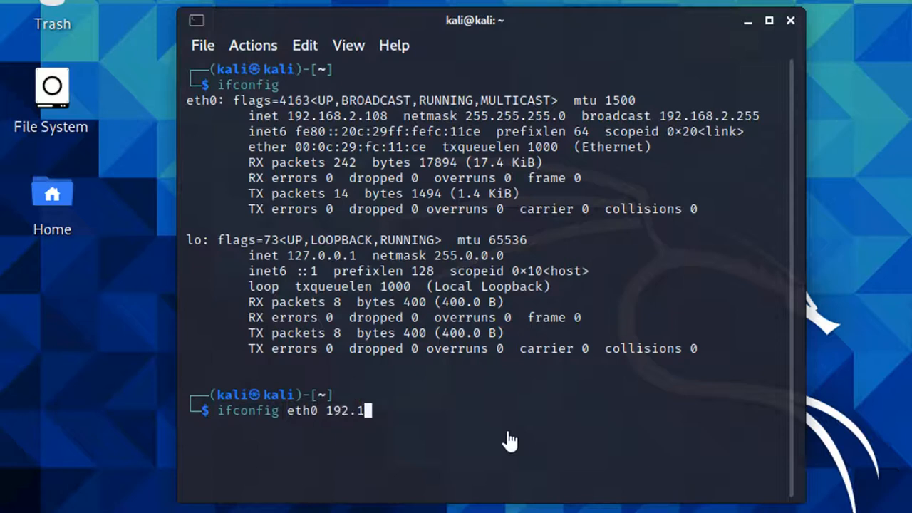
text(68.2.20/24)
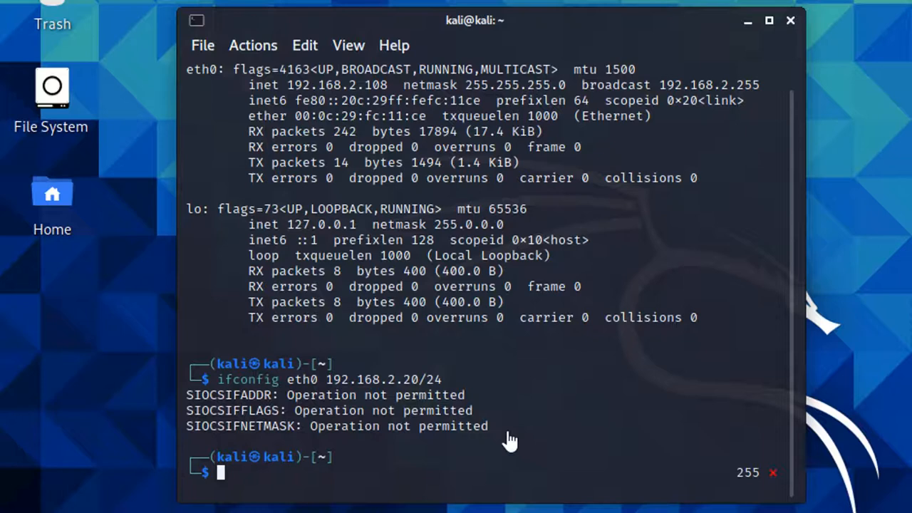
text(sudo)
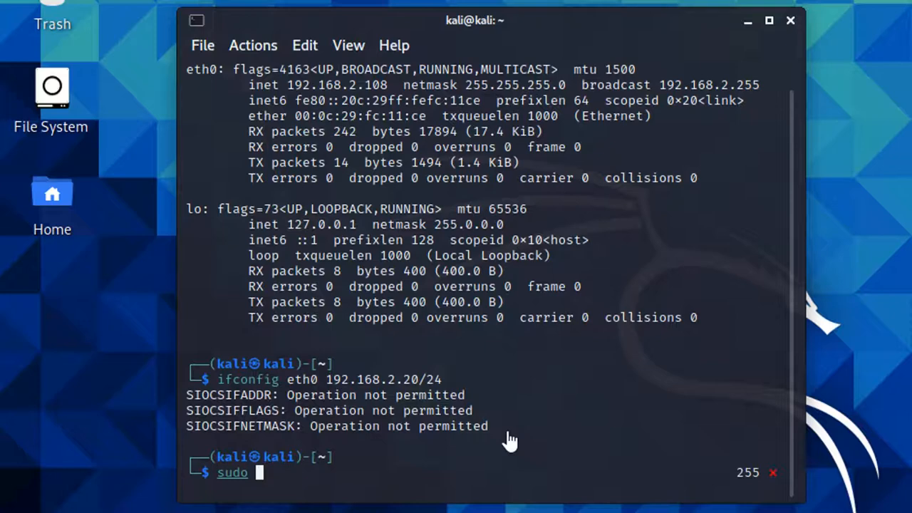
Step: From a sudo -i root shell, assign eth0 192.168.2.20/24 and verify it with ifconfig
text(-i)
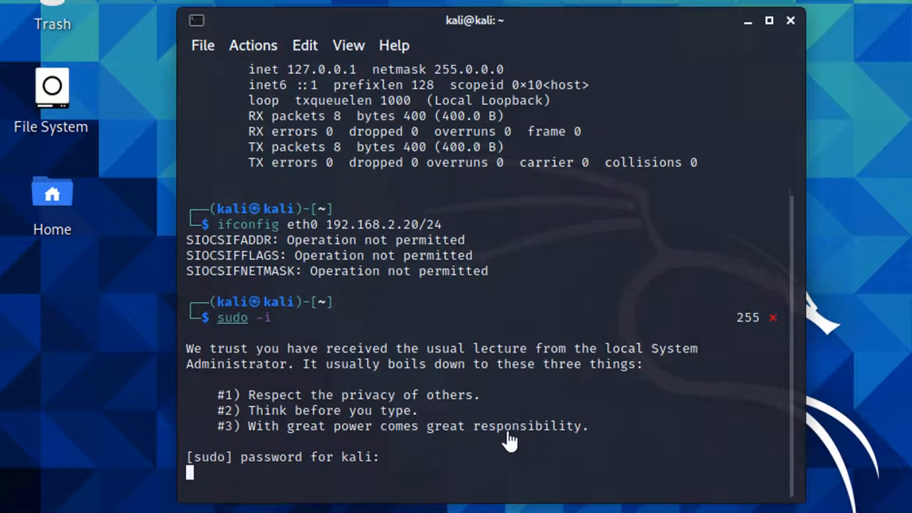
key(Return)
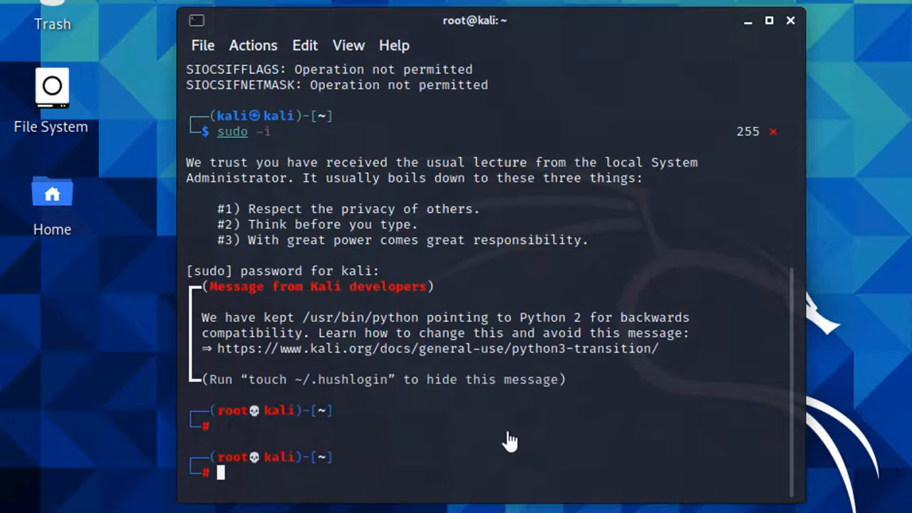
text(ifconfig eth)
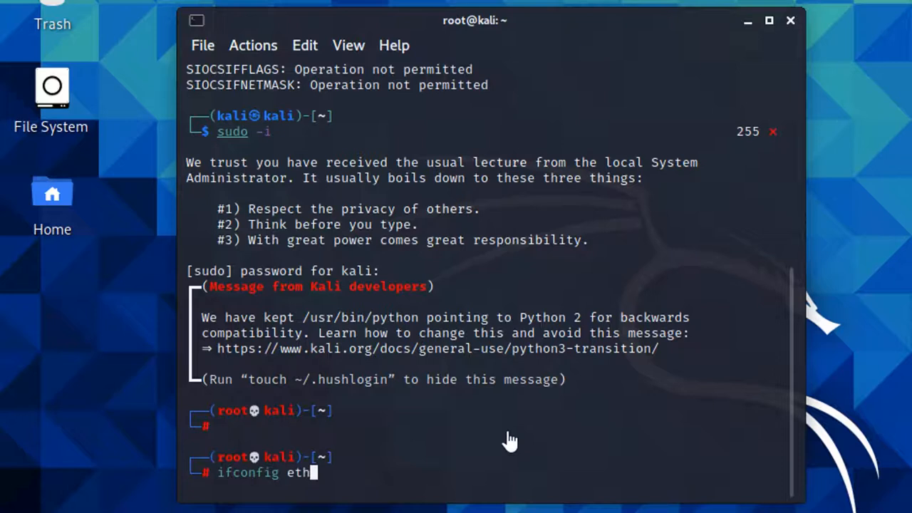
text(0 192.168.)
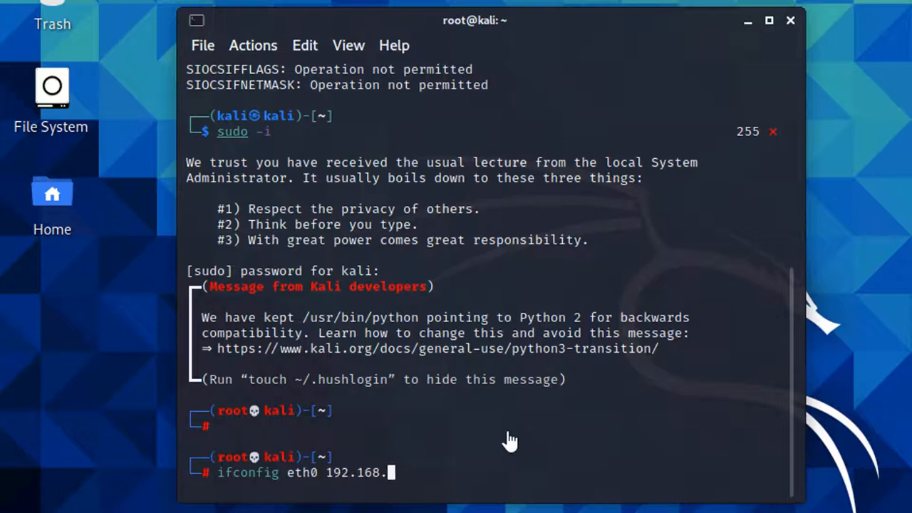
text(2.20/)
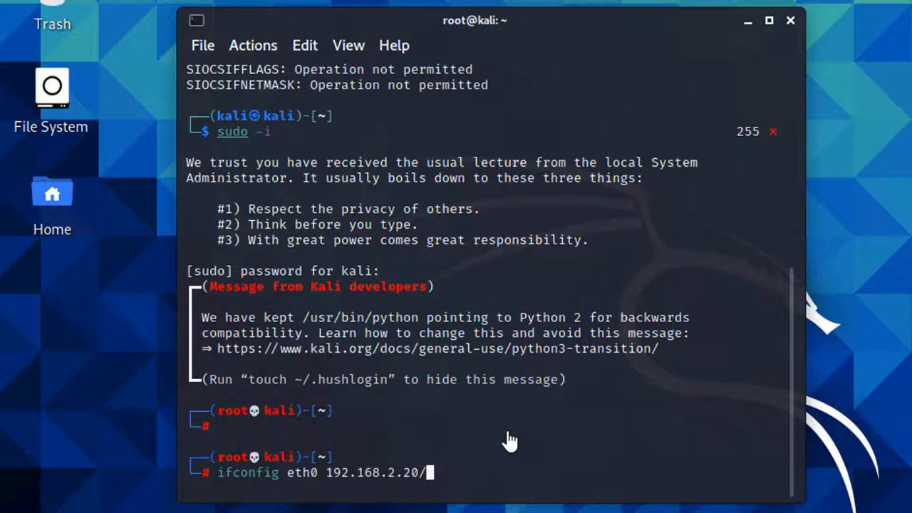
key(Return)
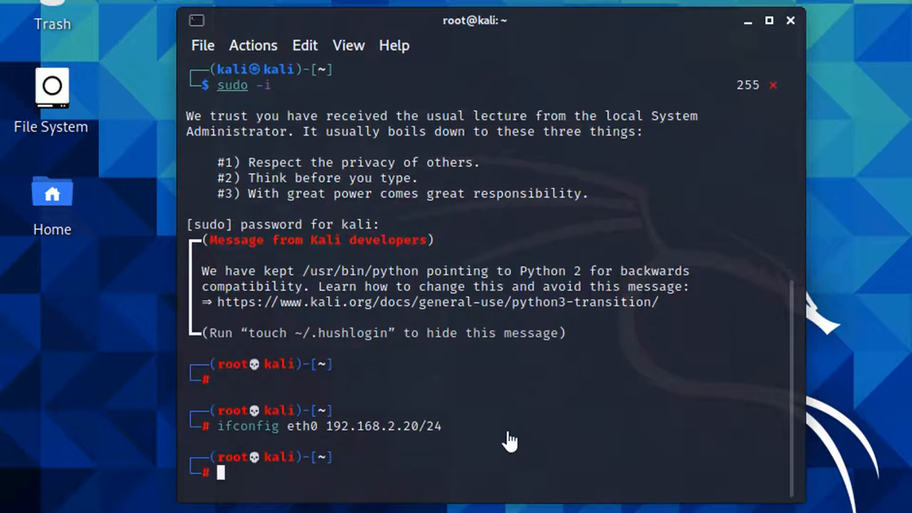
text(ifconfig)
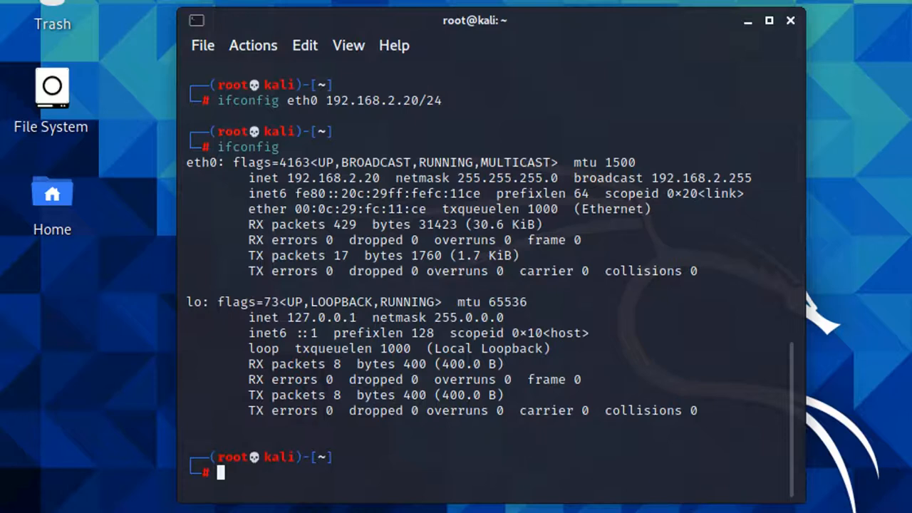
text(vim)
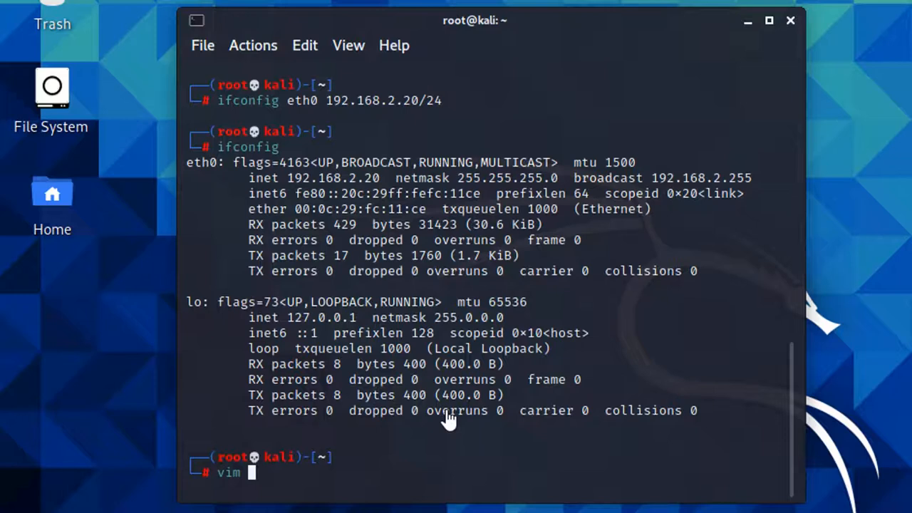
Step: Edit /etc/network/interfaces in vim, adding 'auto eth0' and 'iface eth0 inet static'
text(/etc/network)
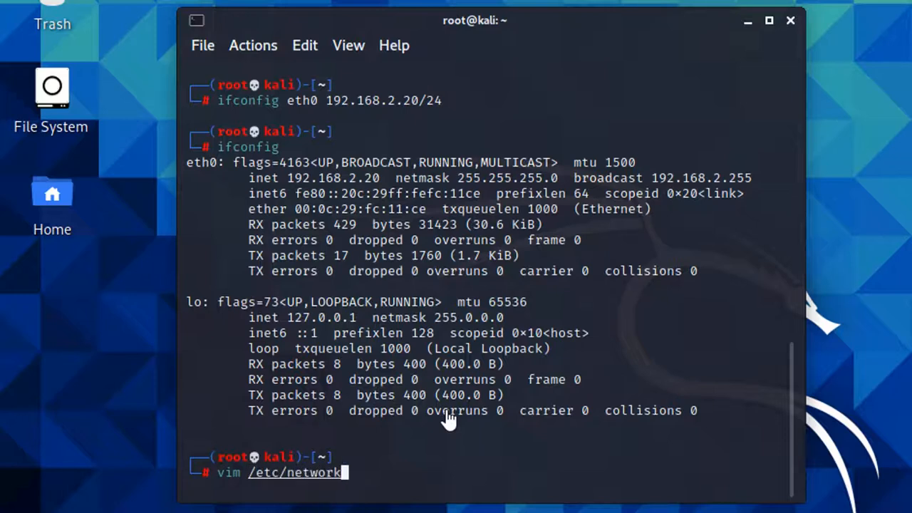
text(/interfa)
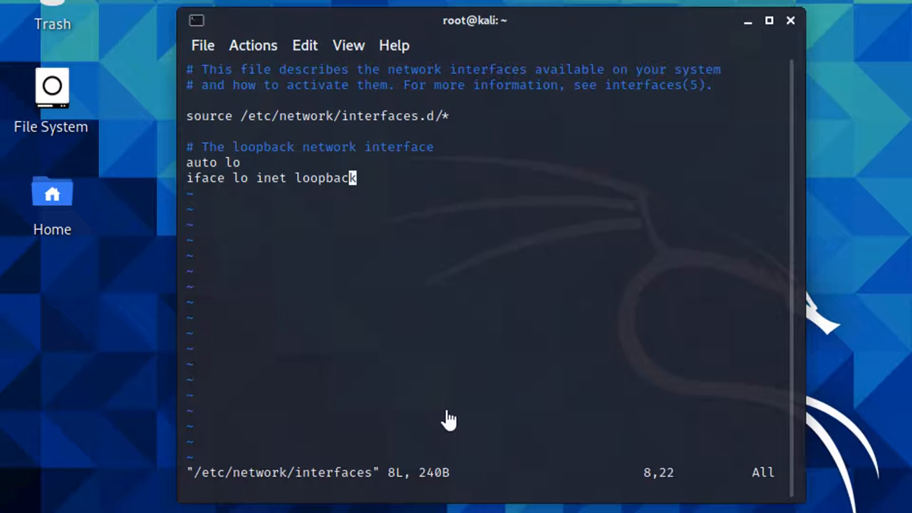
key(i)
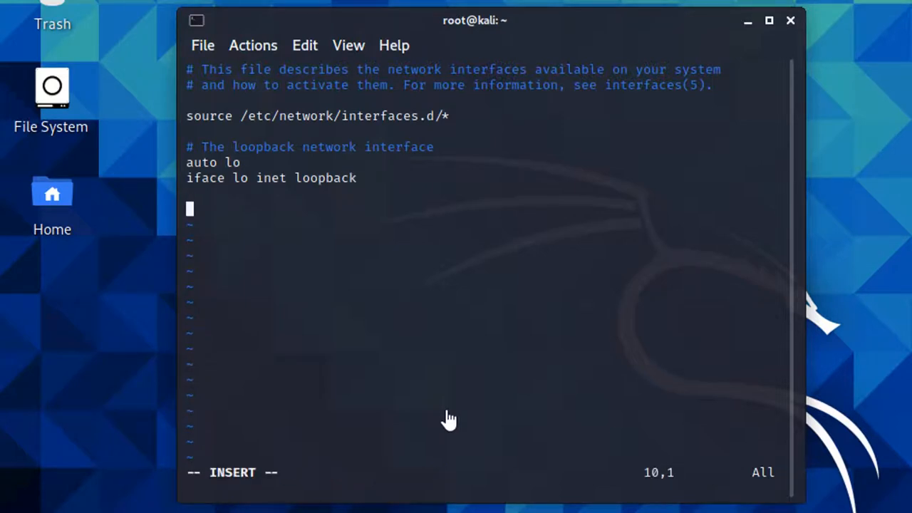
text(auto)
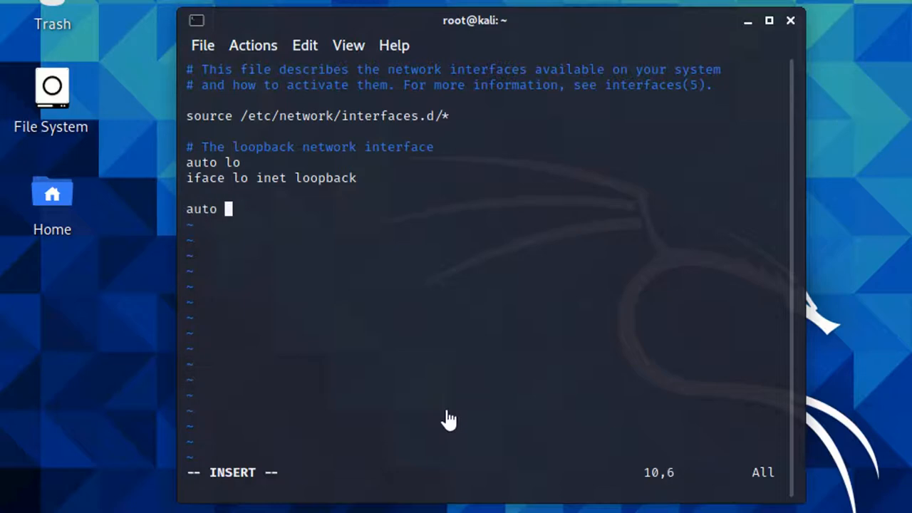
text(eth0)
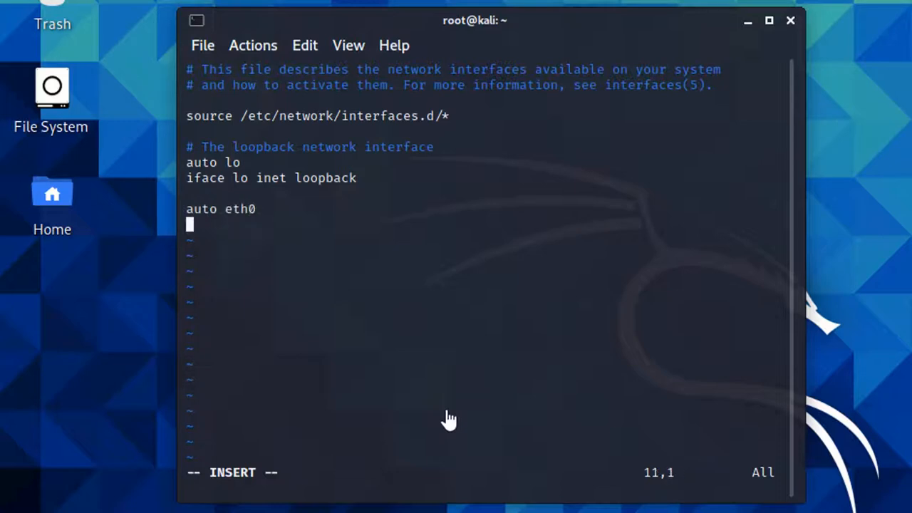
text(iface)
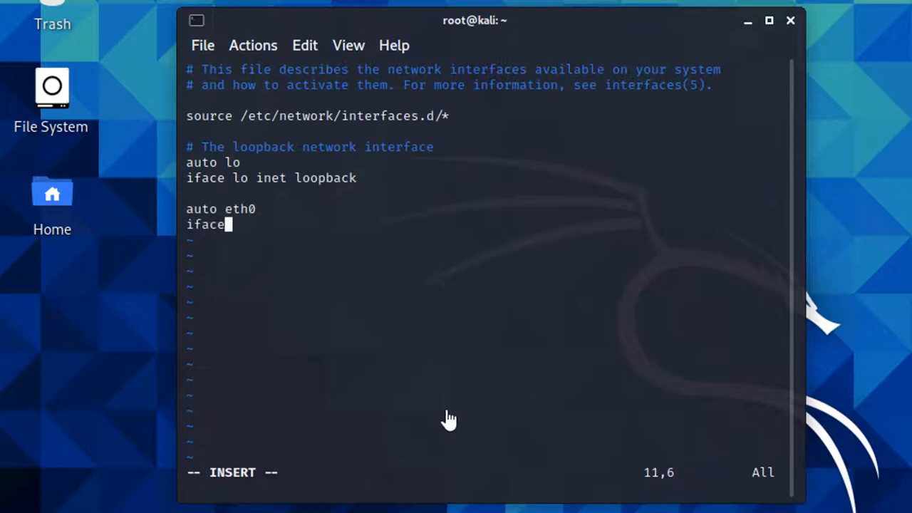
text(eth0 inet stat)
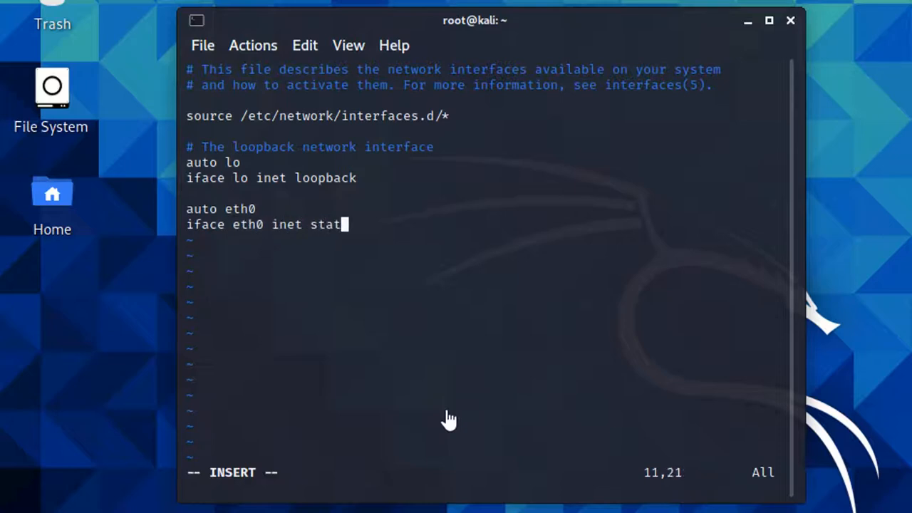
text(ic)
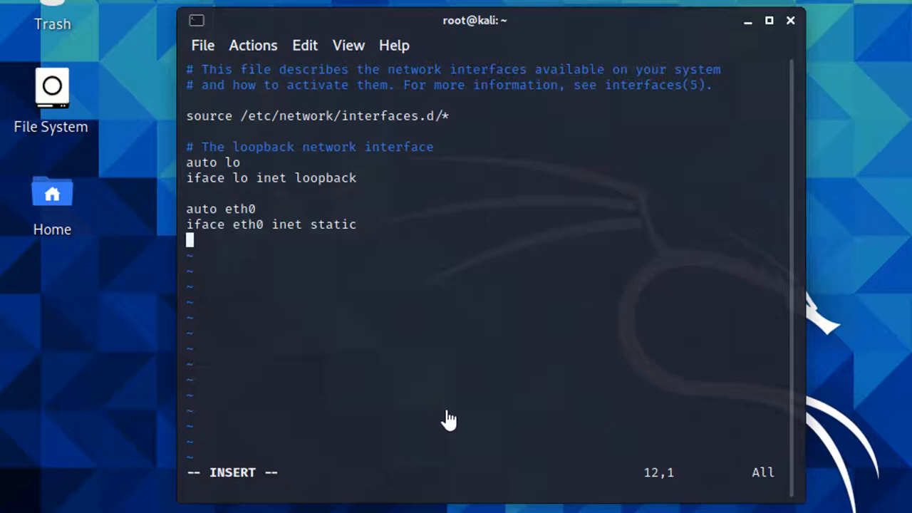
Step: Add address 192.168.2.20, netmask 255.255.255.0 and gateway 192.168.2.x lines, then save
text(address 192.1)
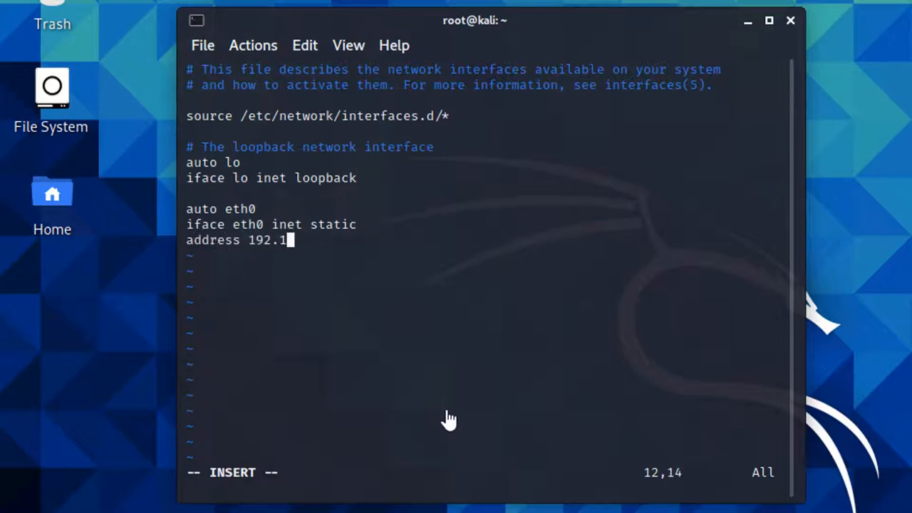
text(68.2.20)
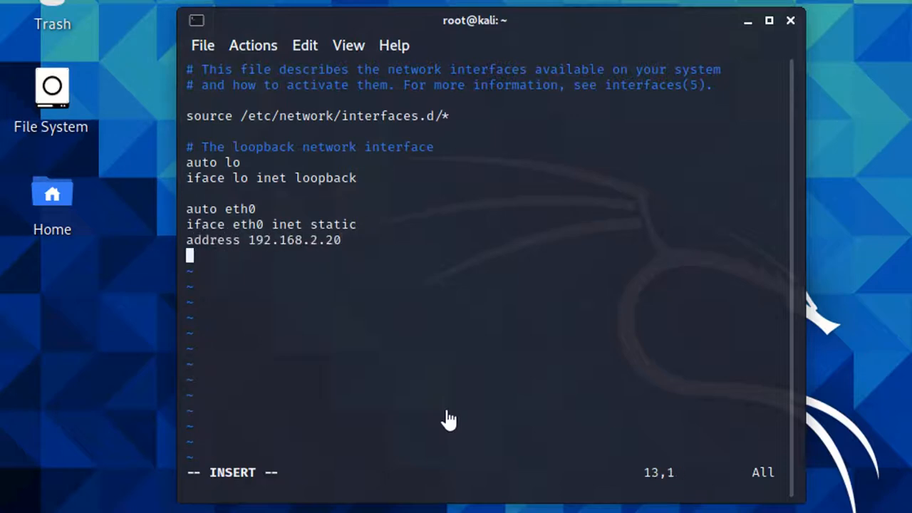
text(netmask 255.255.255.0)
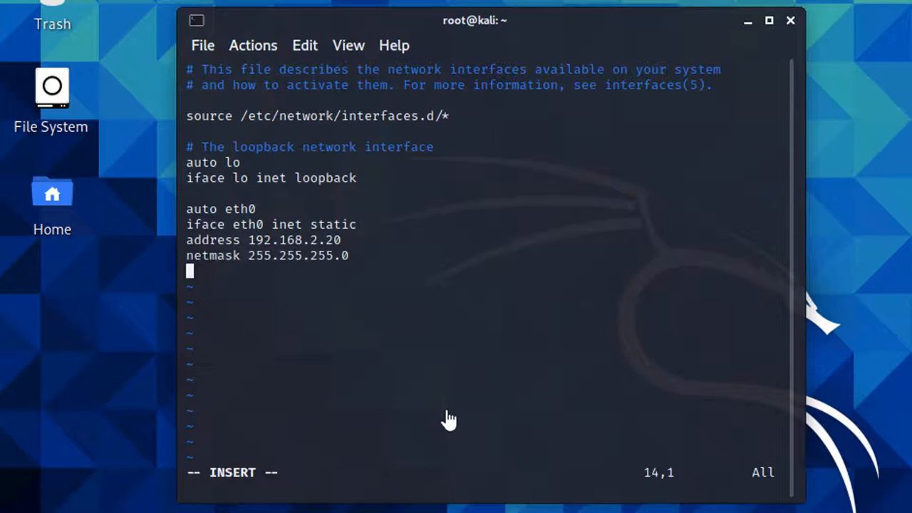
text(gateway)
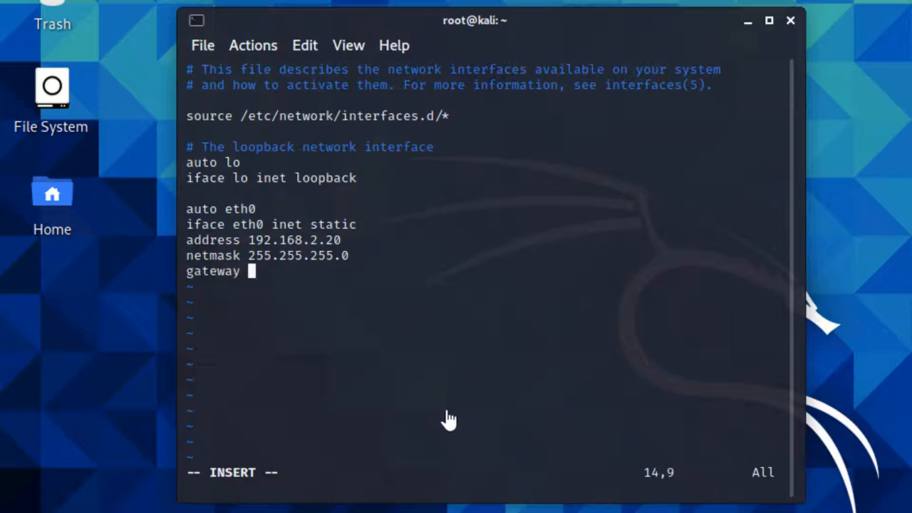
text(192.168.2.)
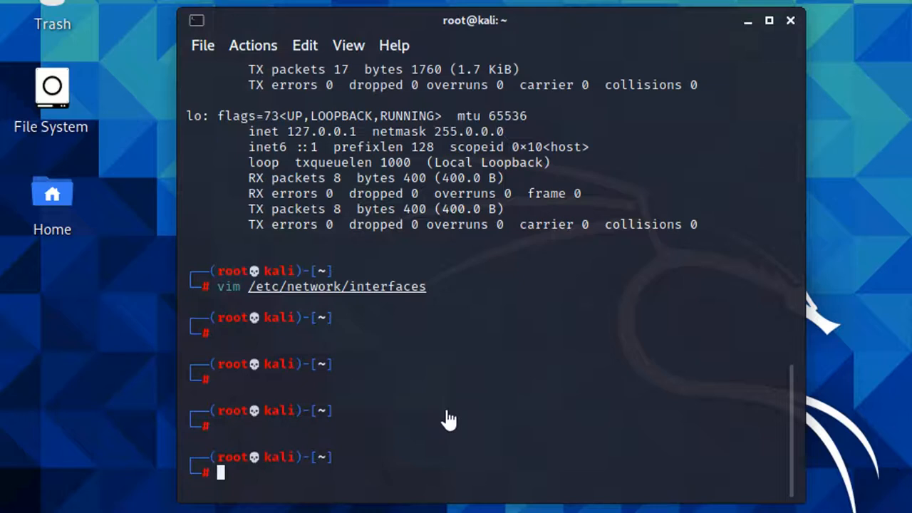
mouse_move(713, 315)
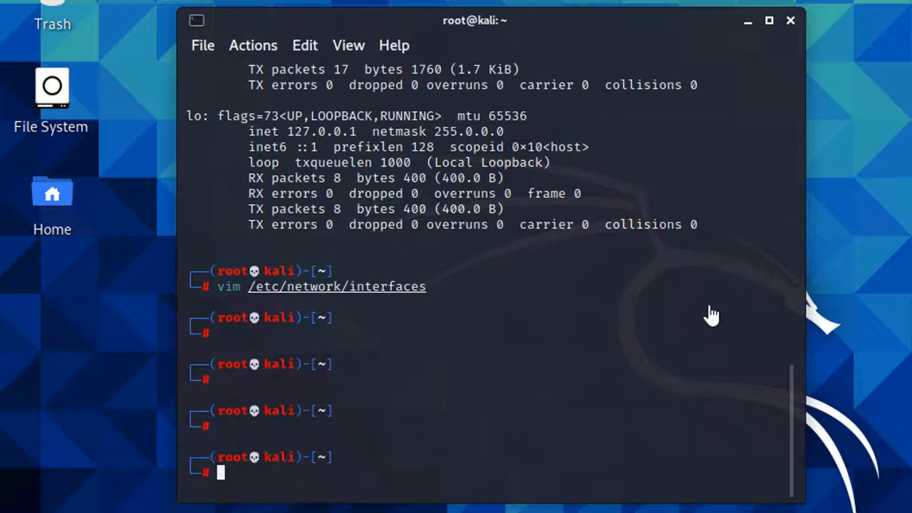
Step: Echo 'nameserver 8.8.8.8' into /etc/resolv.conf, cat it to confirm, and check ifconfig
text(echo)
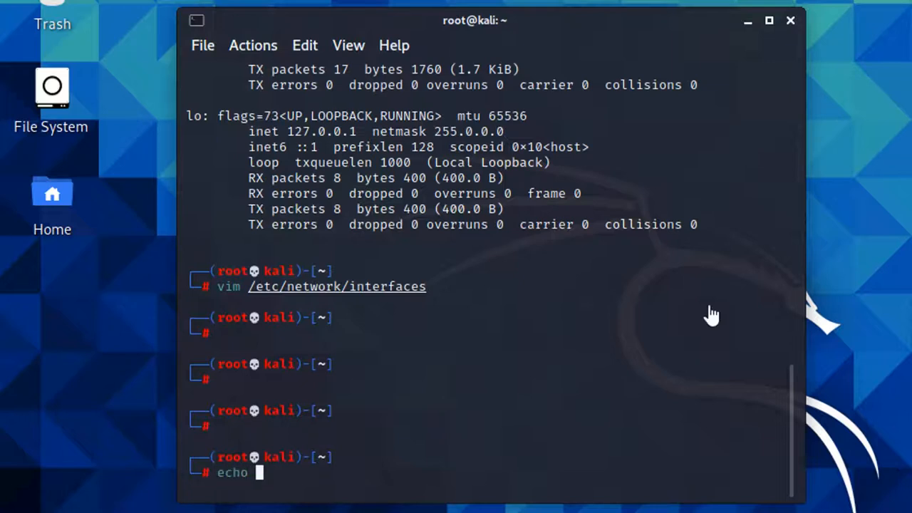
text(nameserver)
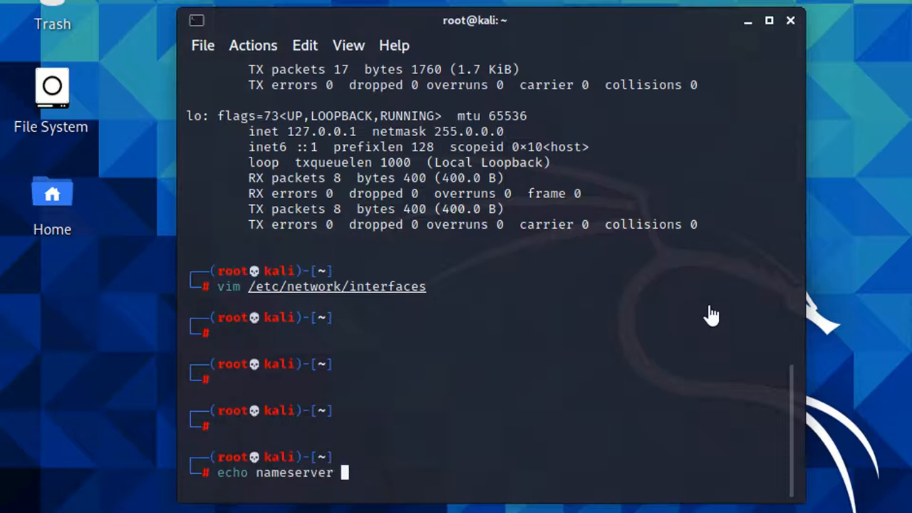
text(8.8.8.8 >)
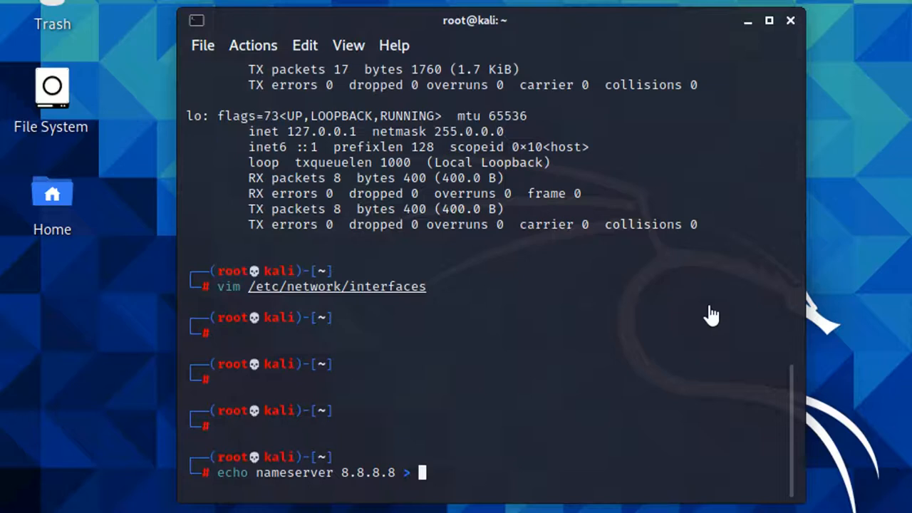
text(/etc)
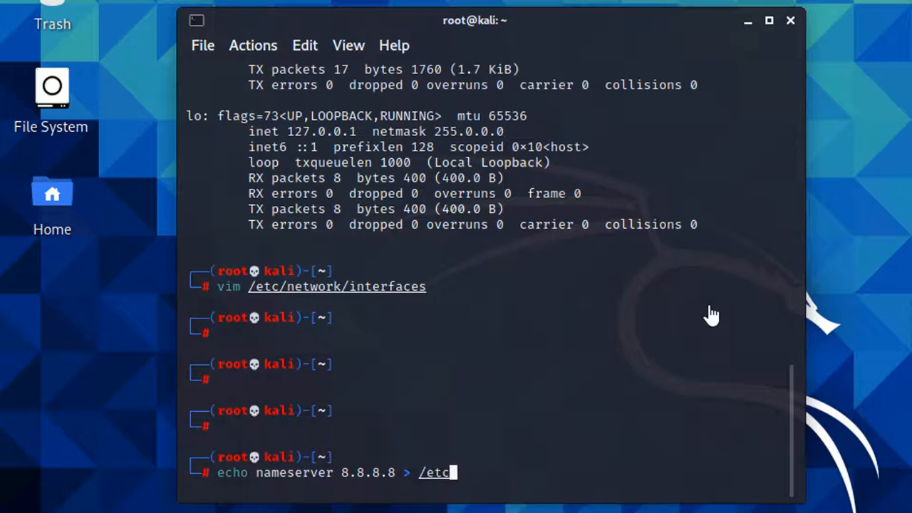
text(/res)
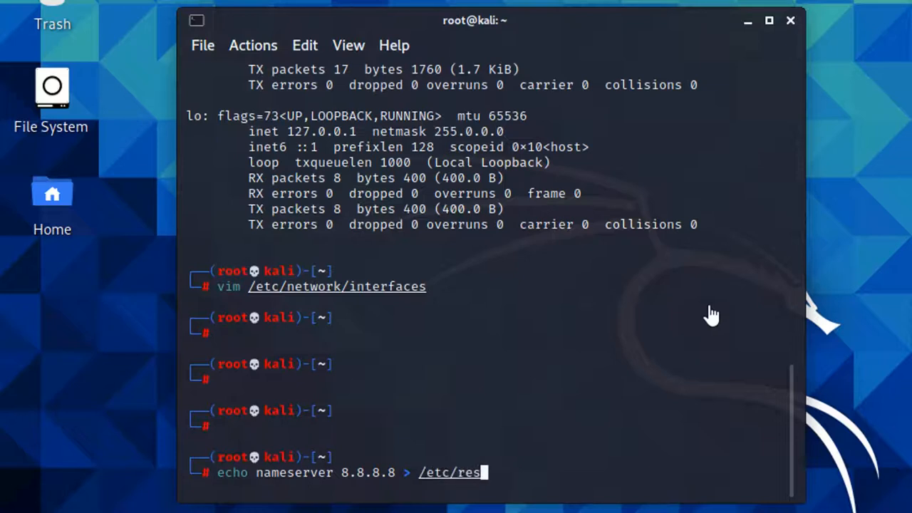
text(olv)
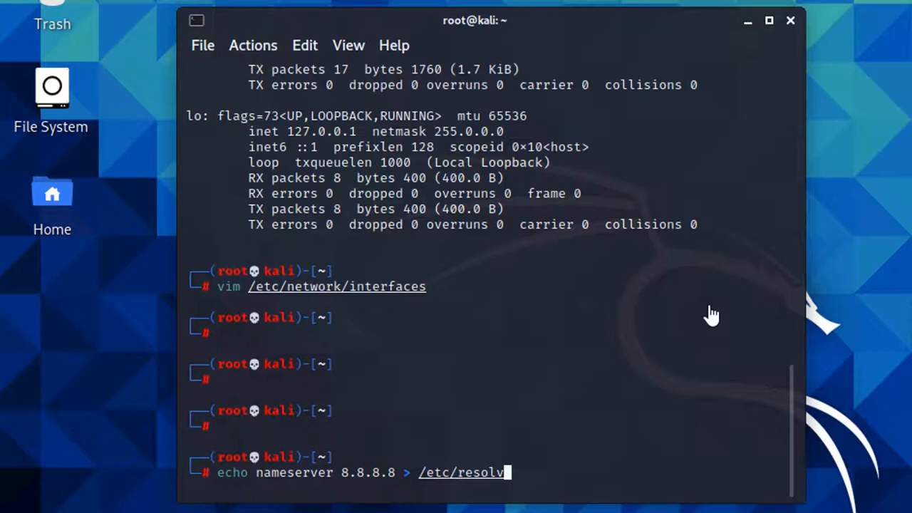
text(.conf)
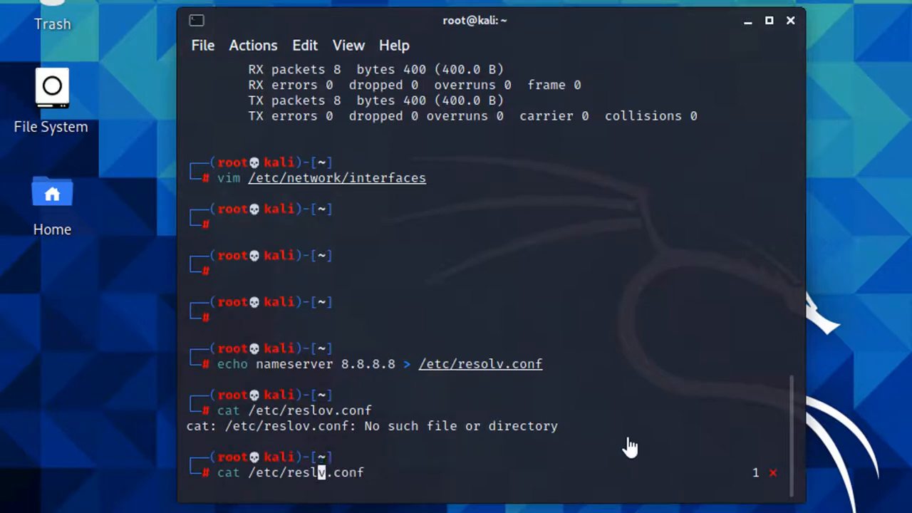
key(Return)
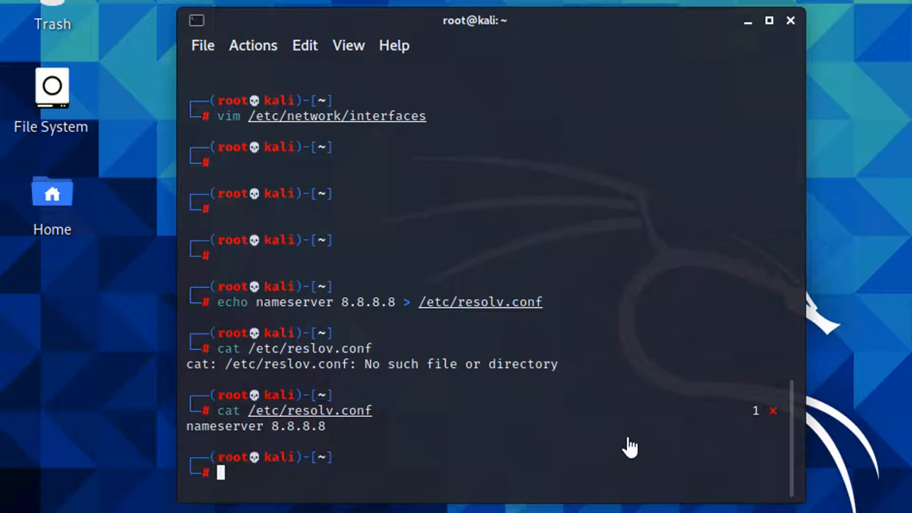
text(ifconfig)
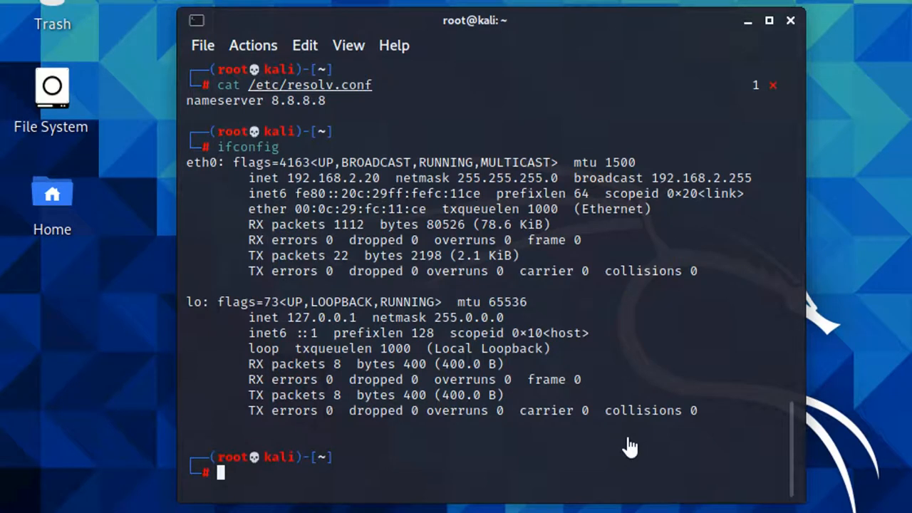
Step: Check the routing table with route and netstat -r, then power off with init 0
text(route)
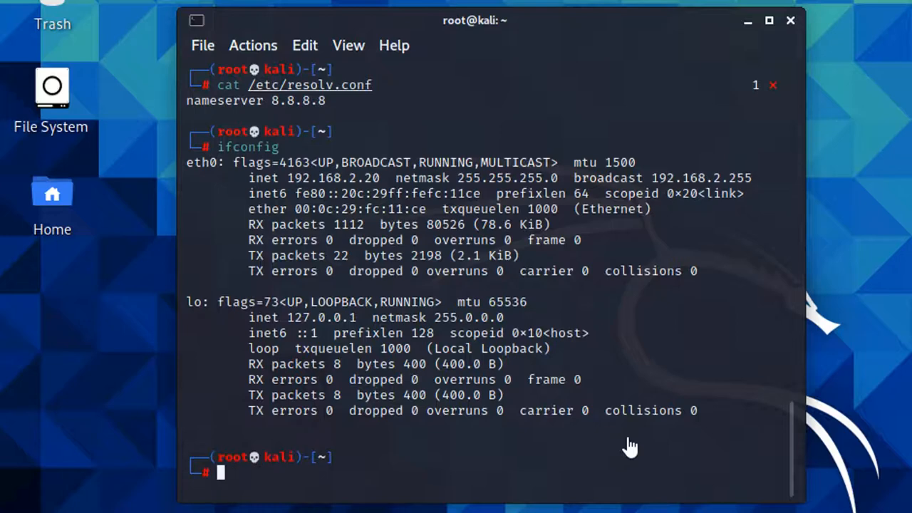
text(netstat -r)
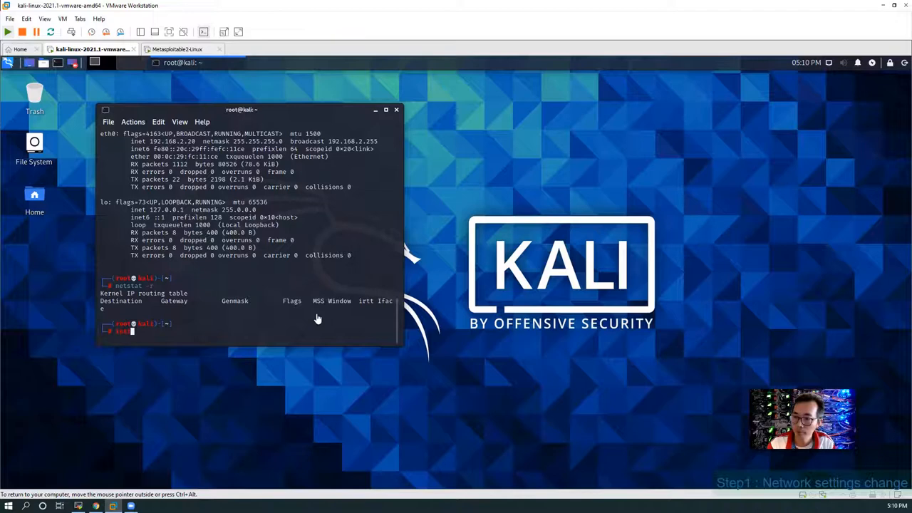
text(init 0)
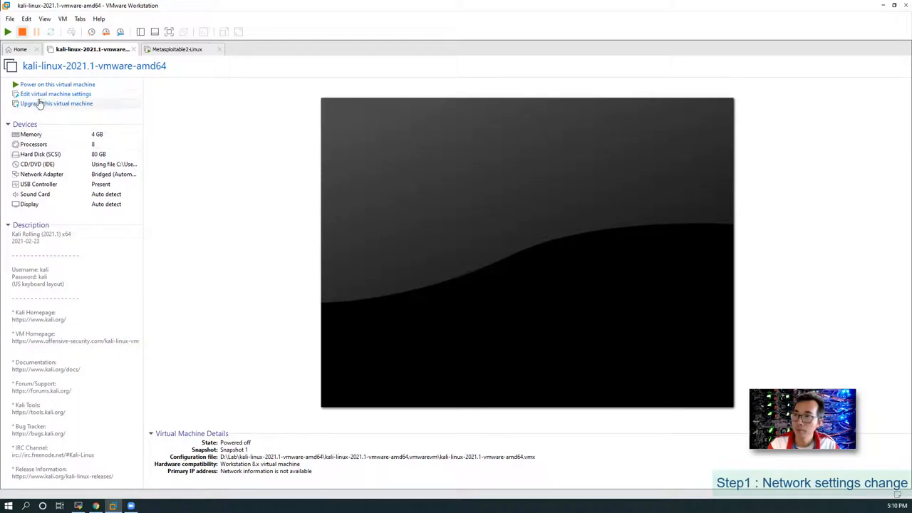
click(57, 84)
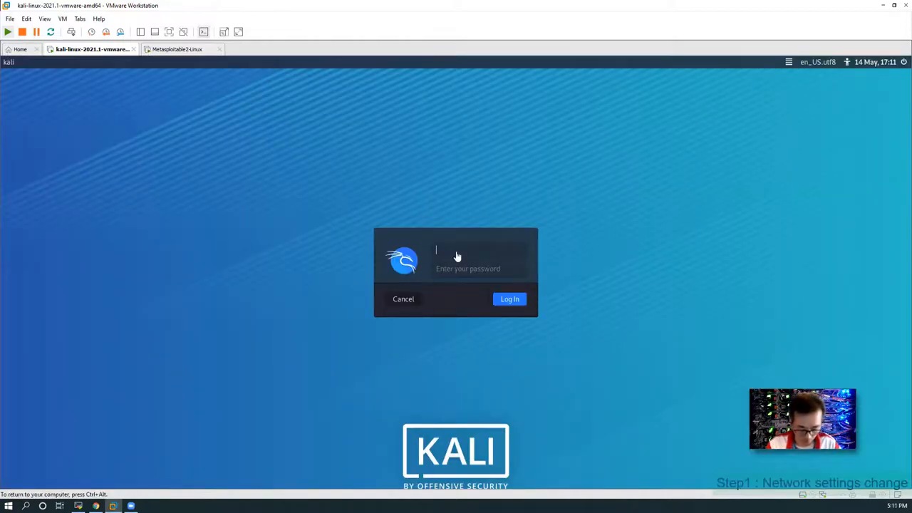
text(kali)
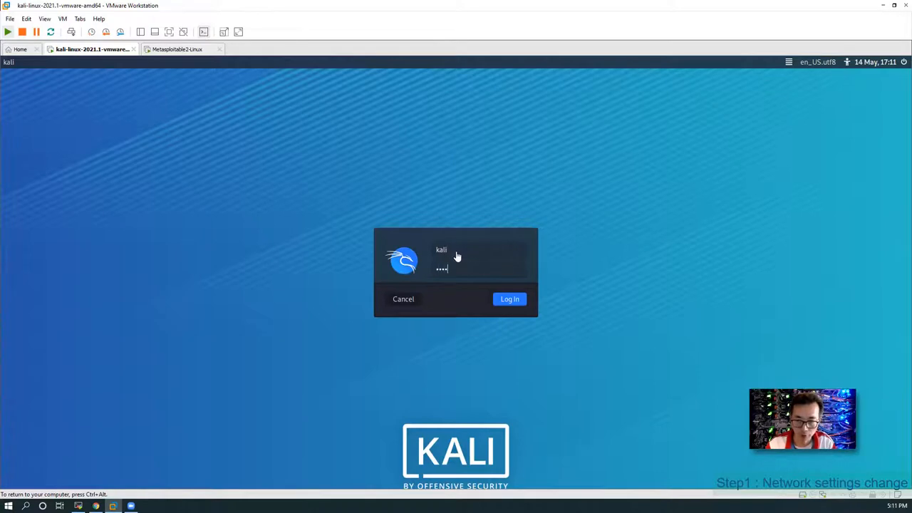
click(510, 298)
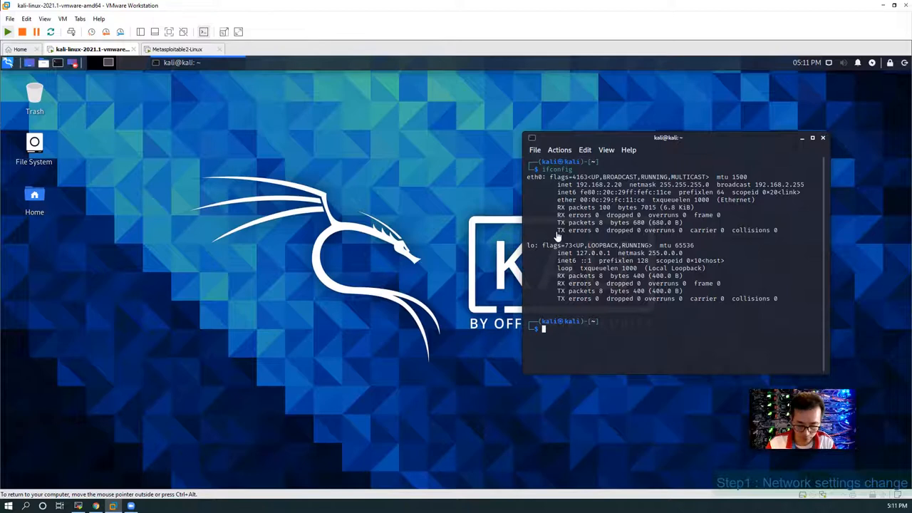
text(netstat)
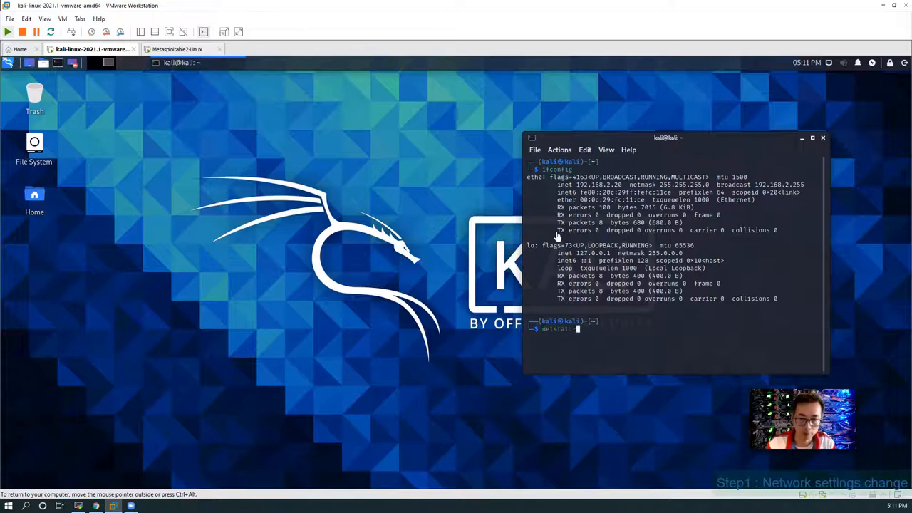
key(Return)
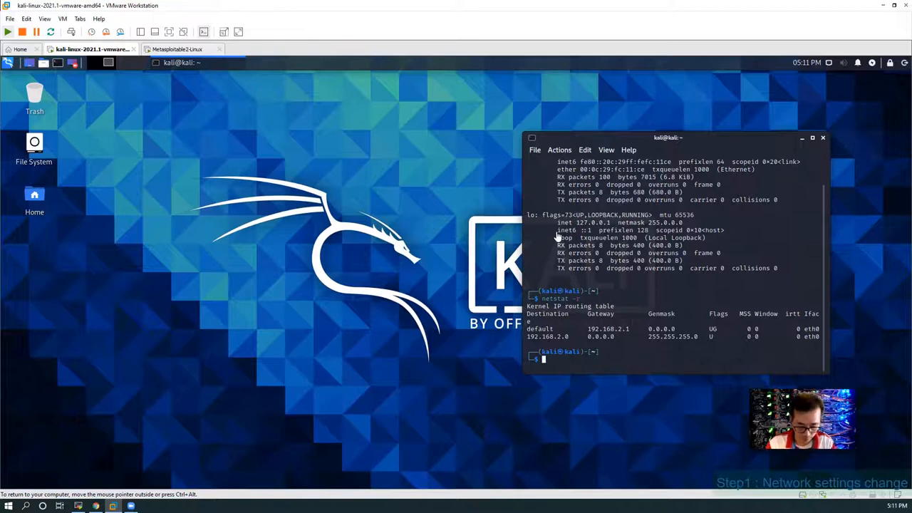
text(nslookup)
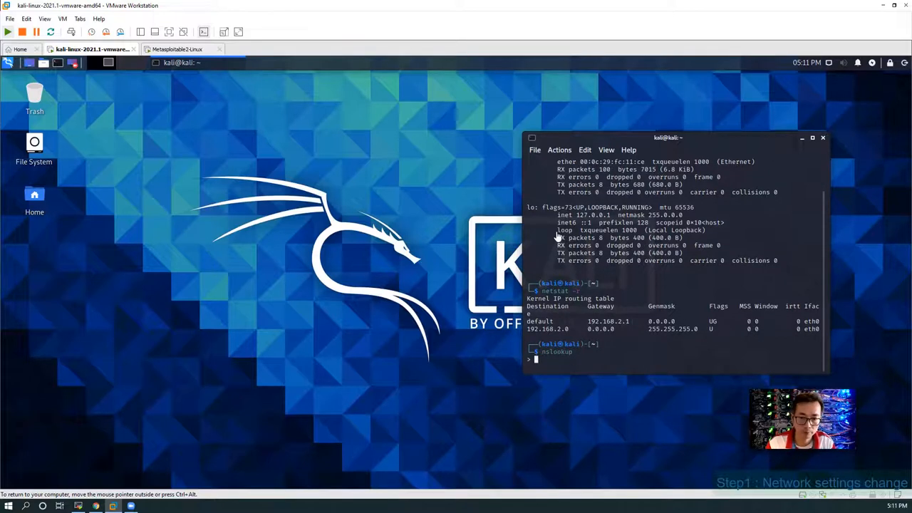
text(www.google.ca)
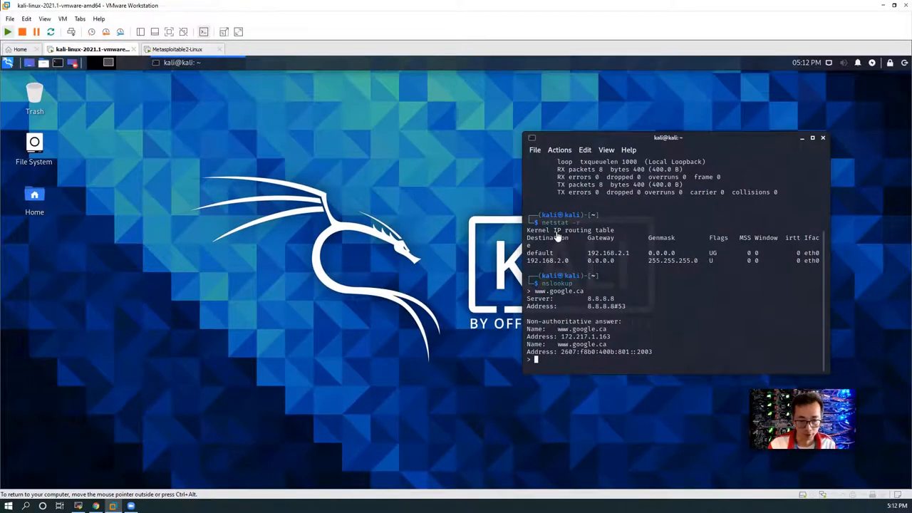
text(exit)
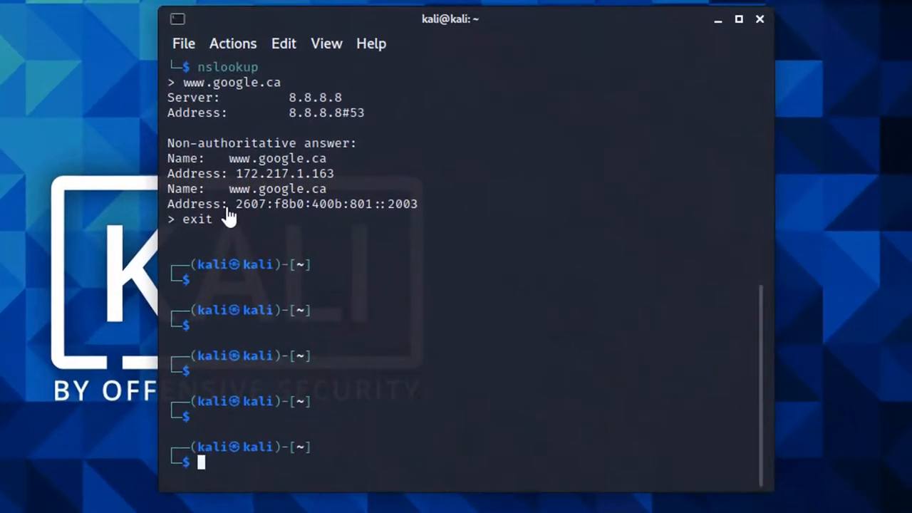
Step: Enter sudo -i for root access and drag the terminal window further left
text(sudo -i)
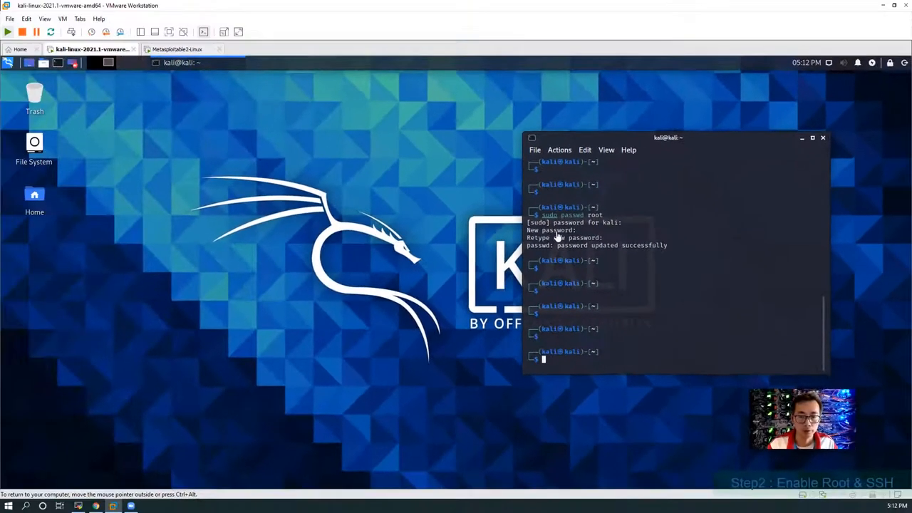
drag(669, 137, 393, 137)
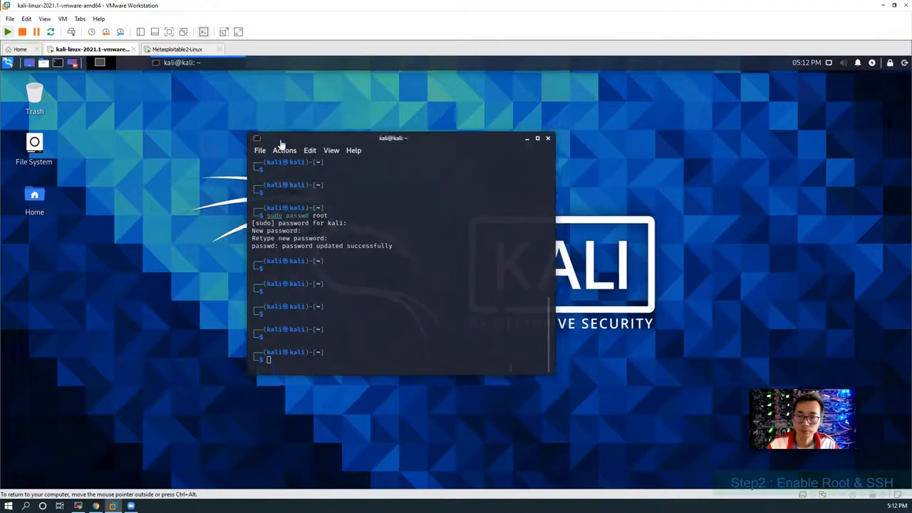
drag(394, 139, 279, 138)
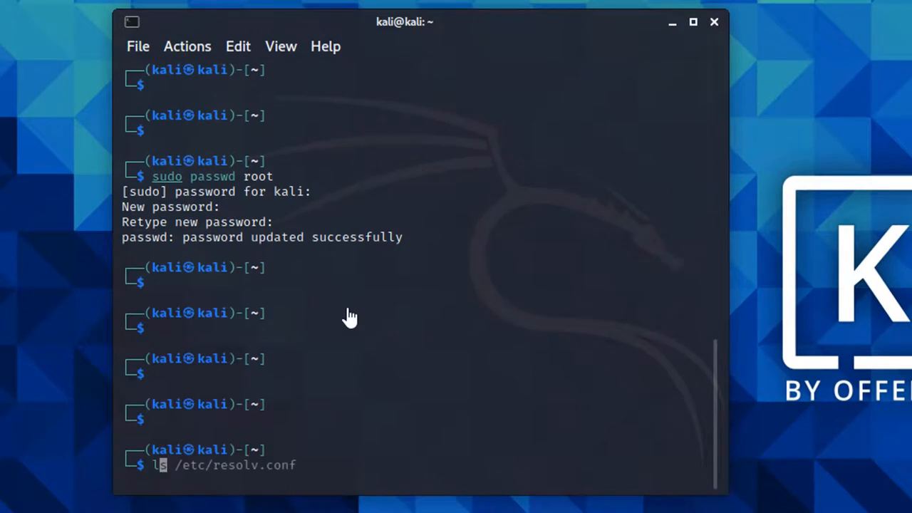
Step: Run lsof -i:22 and netstat -na | grep 22, finding no port 22 listener, then begin a vim command
text(lsof)
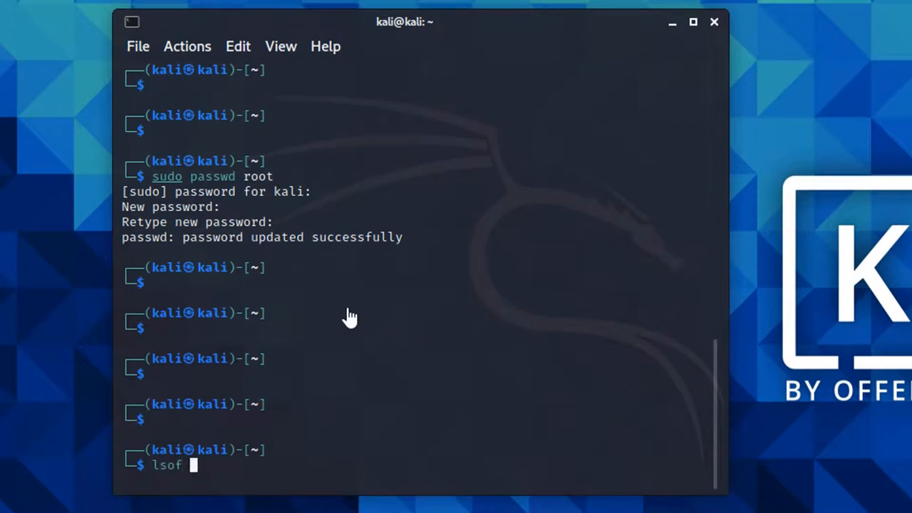
text(-i)
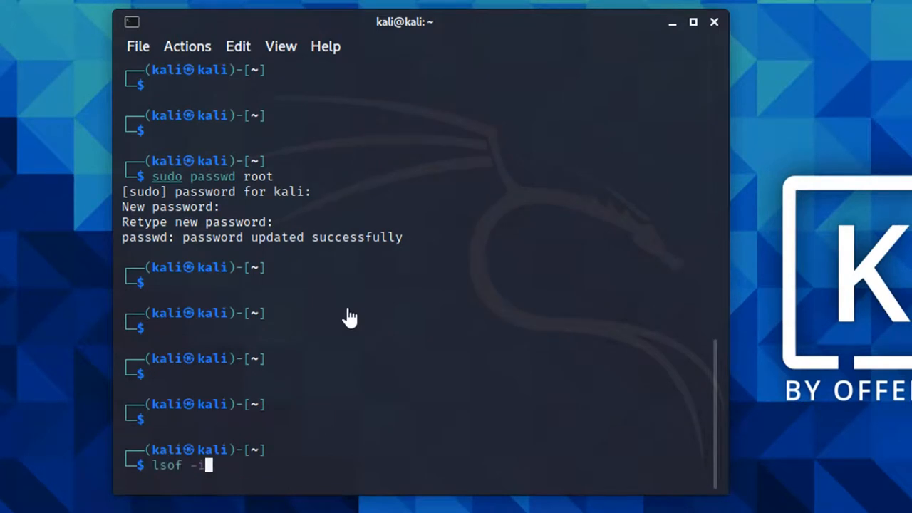
text(:22)
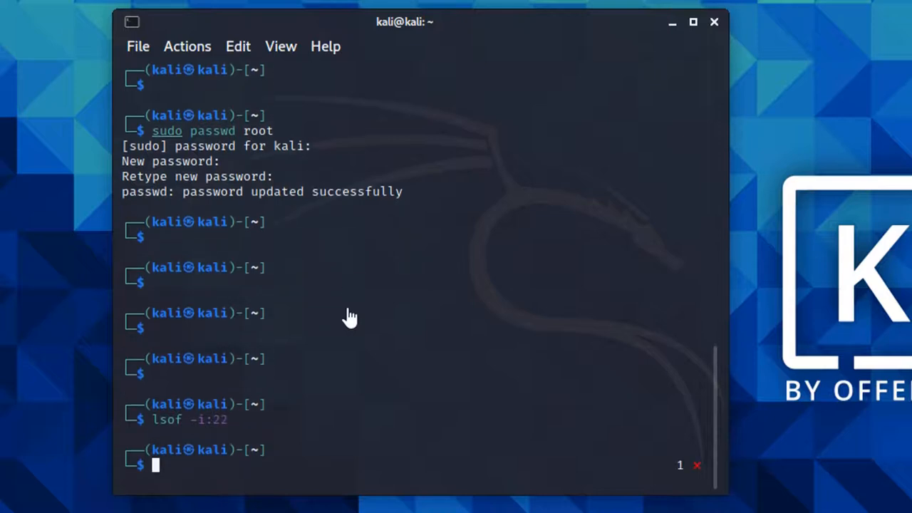
text(netstat -)
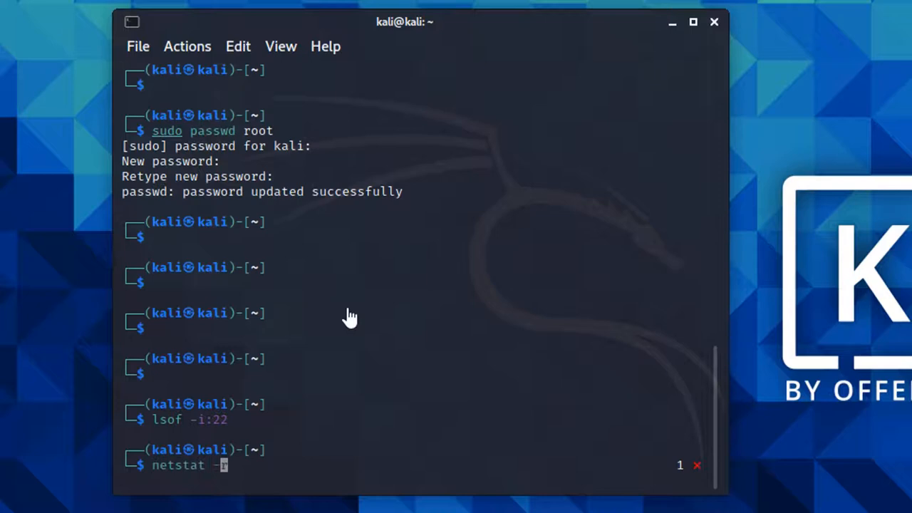
text(na | grep 22)
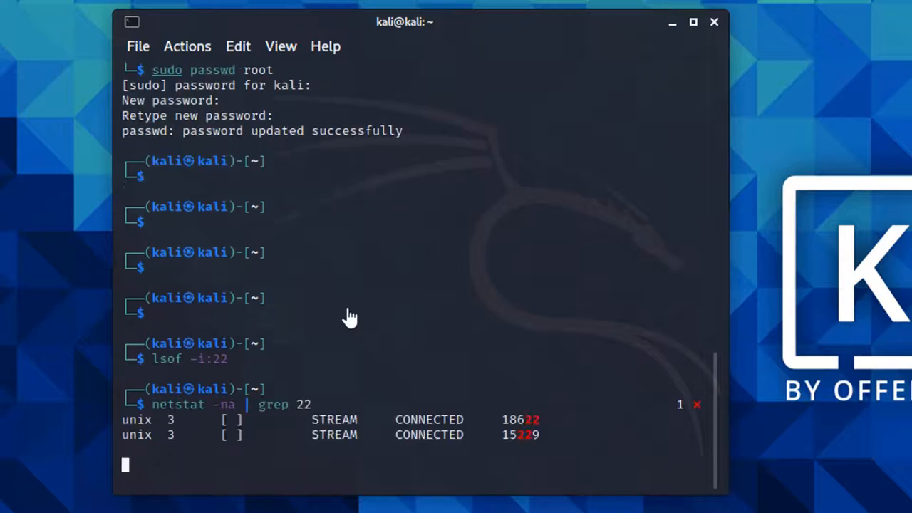
key(Return)
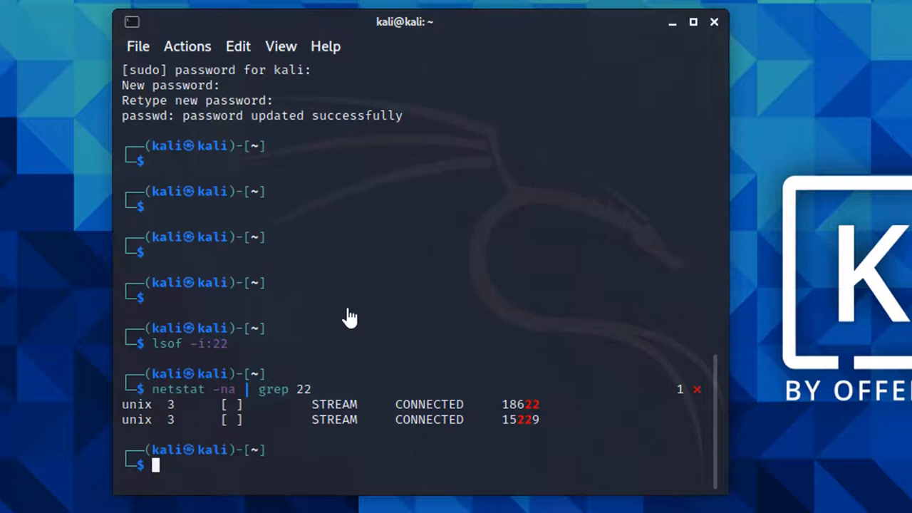
text(vim /etc/)
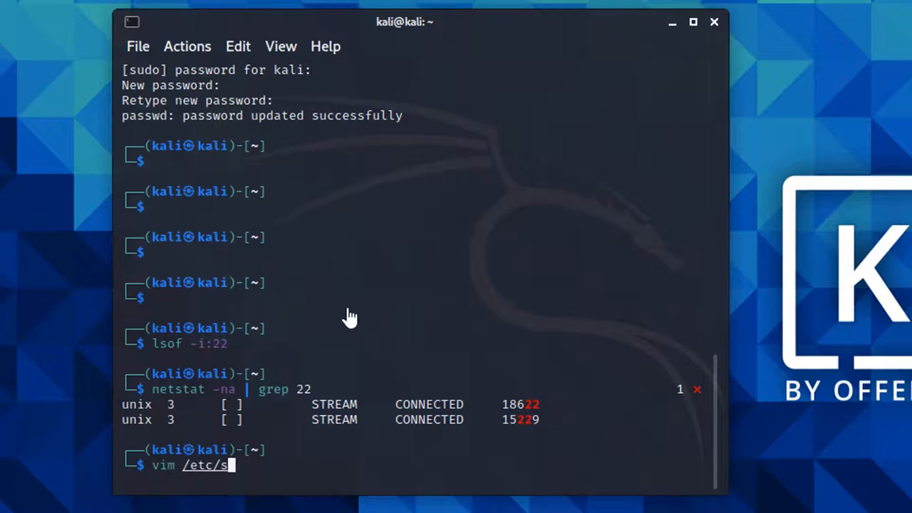
text(sh/sshd_confi)
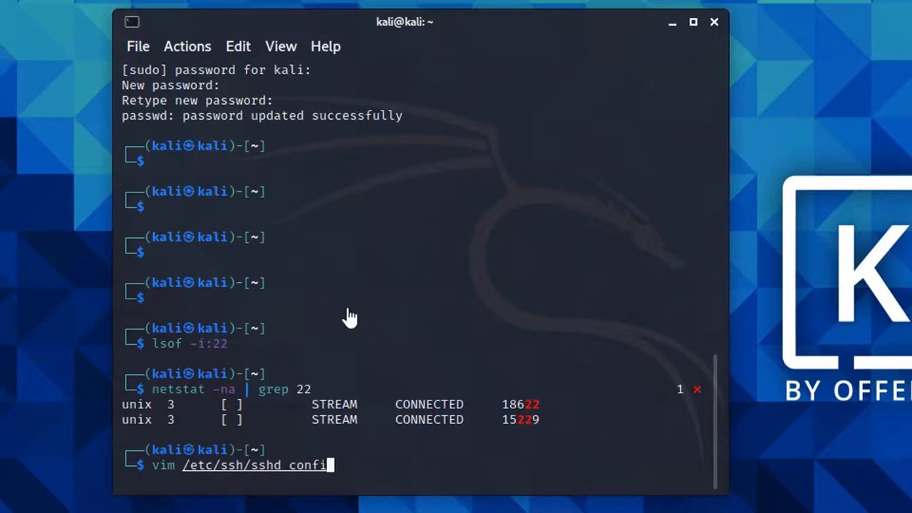
key(Return)
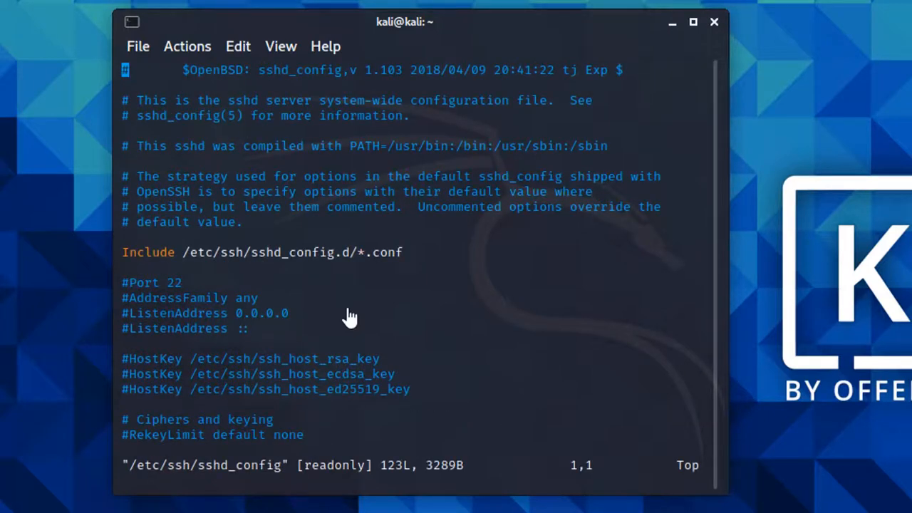
scroll(down, 3)
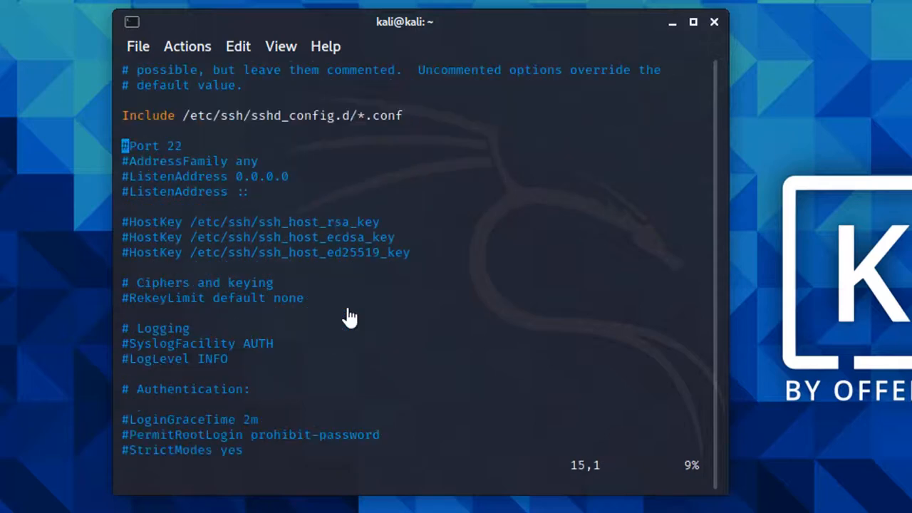
scroll(down, 3)
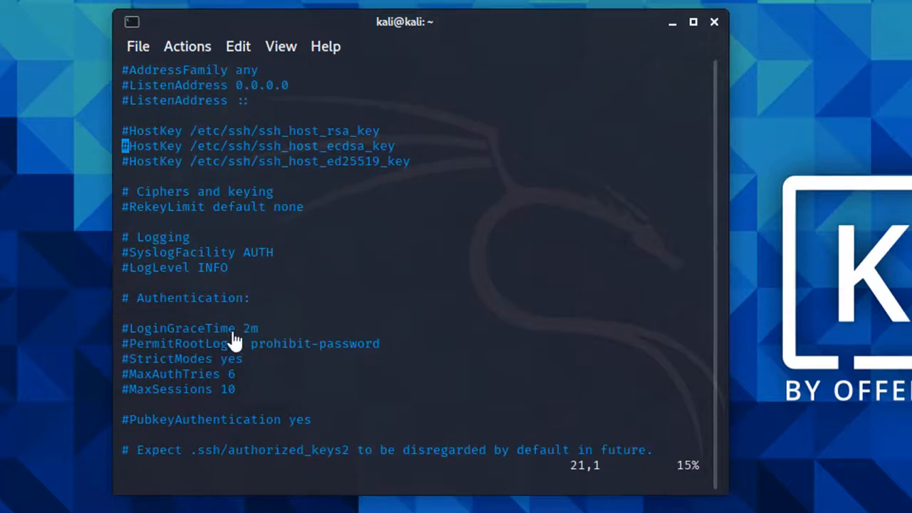
key(v)
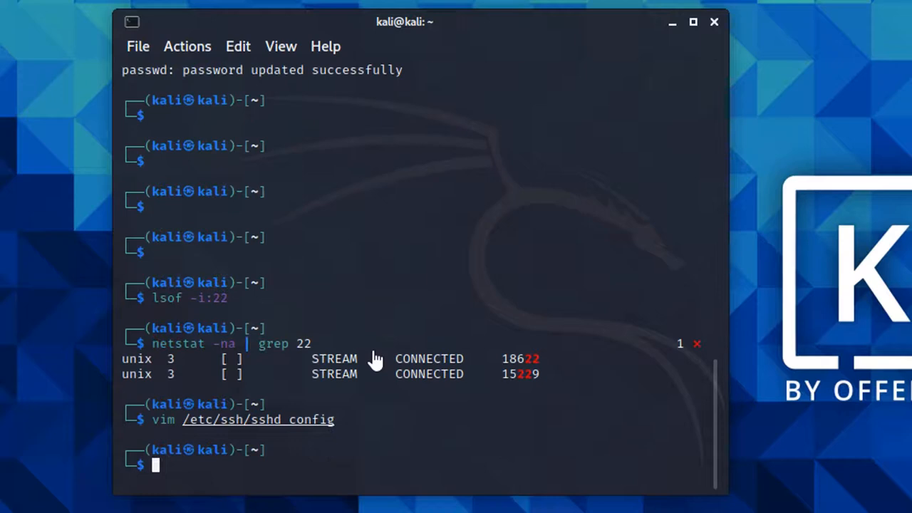
Step: Become root and load /etc/ssh/sshd_config into vim for editing
text(sudo passwd root)
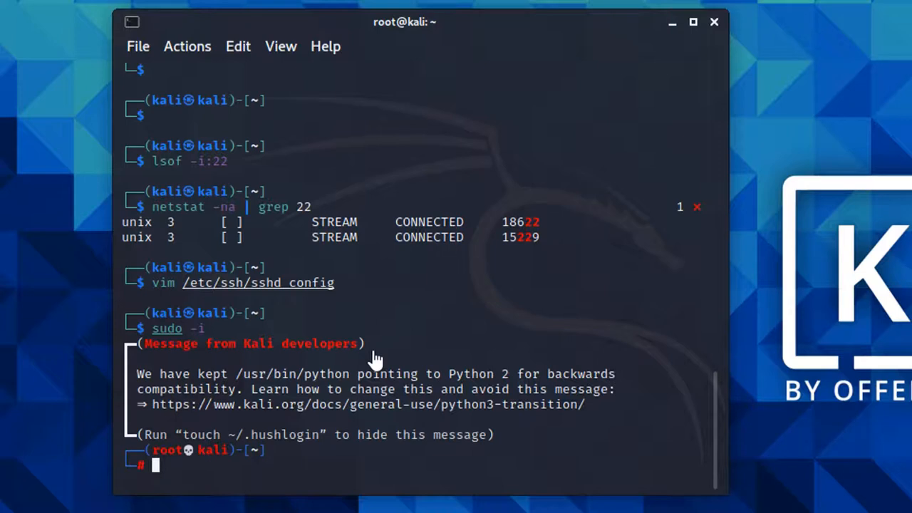
text(vim /etc/network/interfaces)
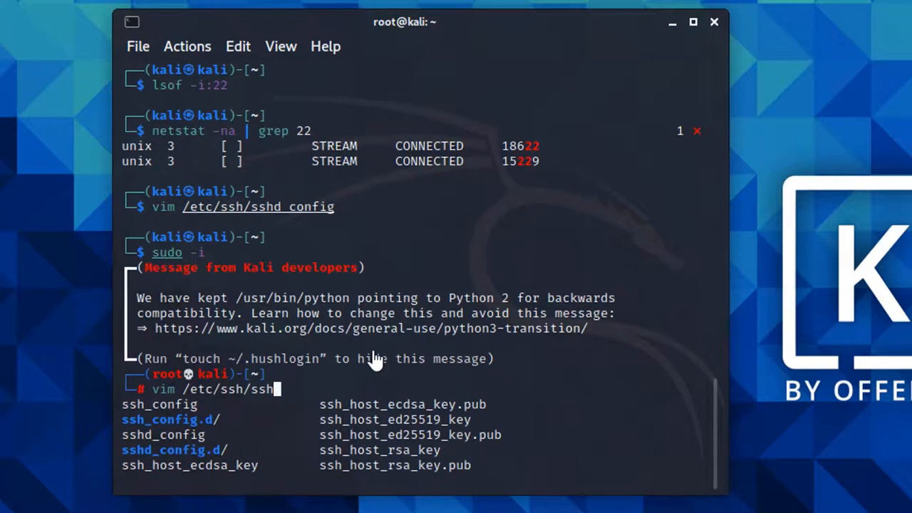
text(_c)
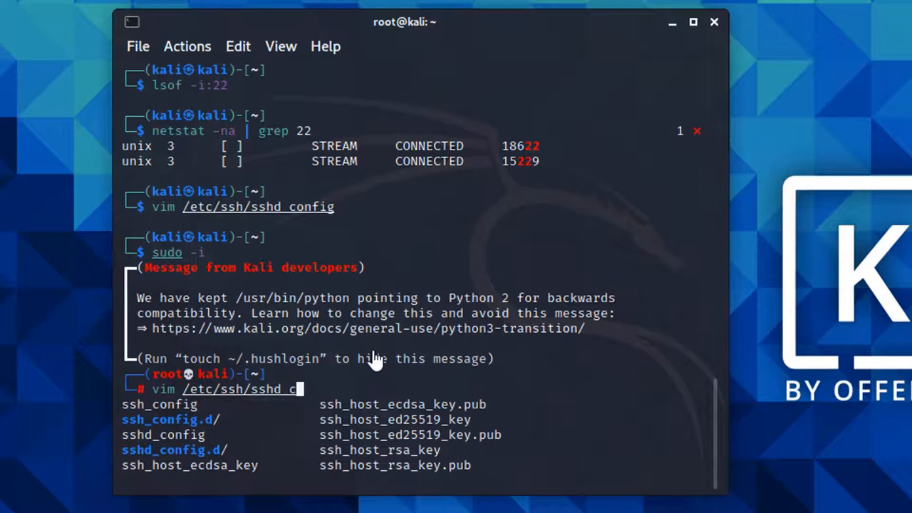
key(Return)
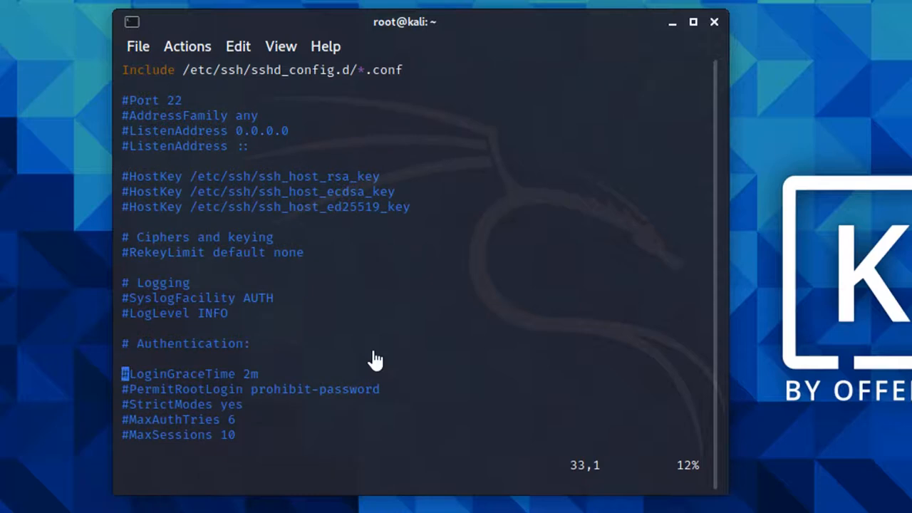
Step: Change the line to PermitRootLogin yes and save the file with :wq
key(j)
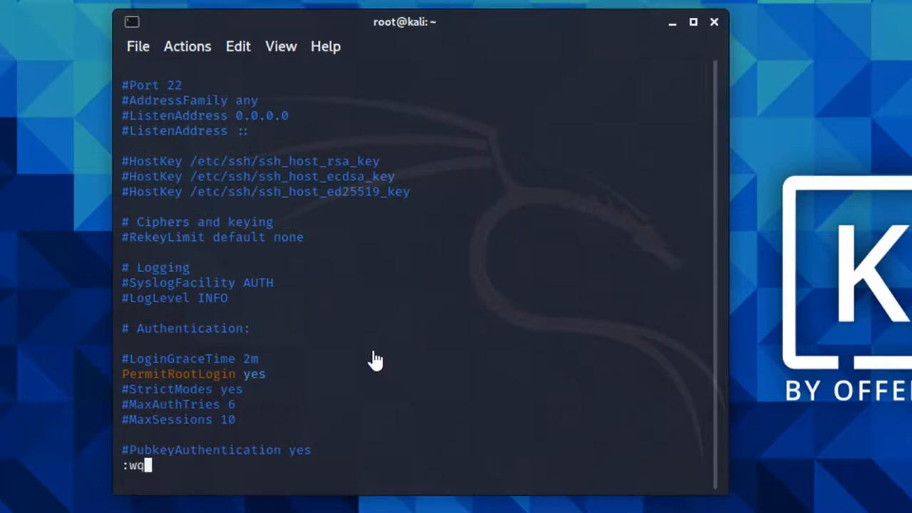
key(Return)
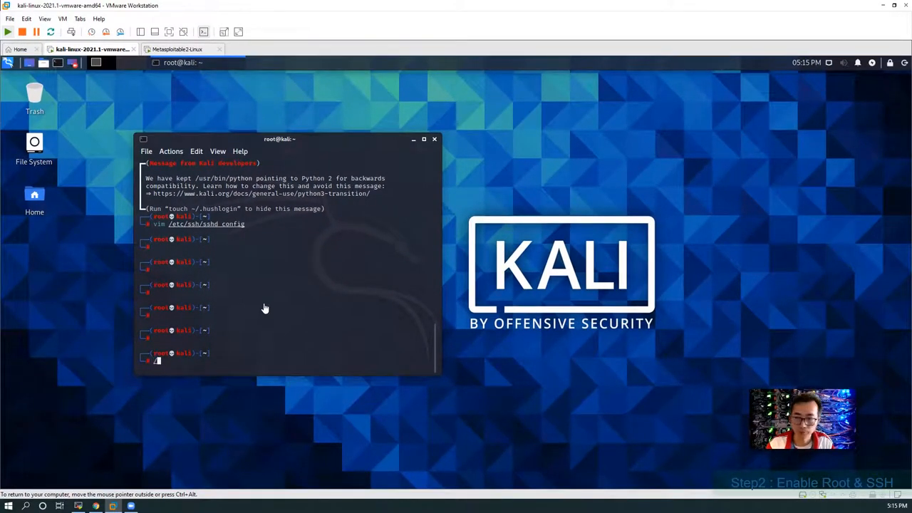
Step: Start the SSH service via /etc/init.d/ssh
text(etc/)
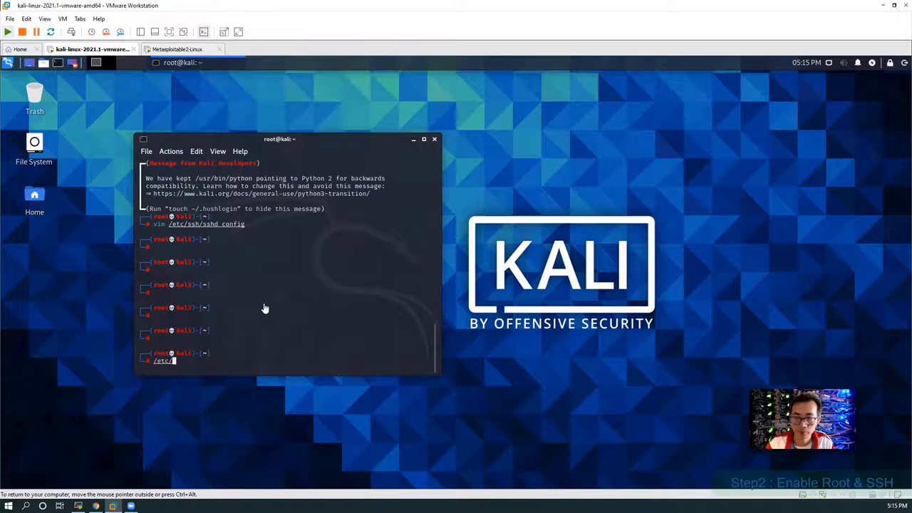
text(init.d/)
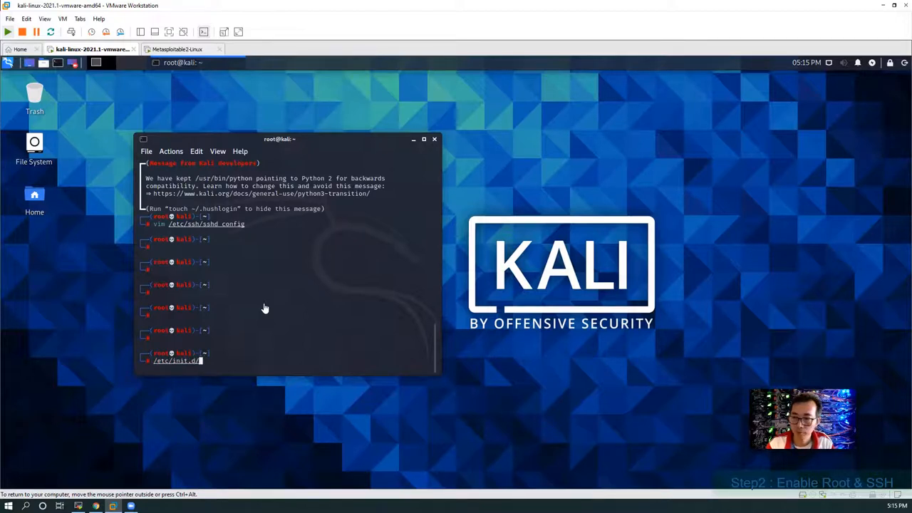
key(Return)
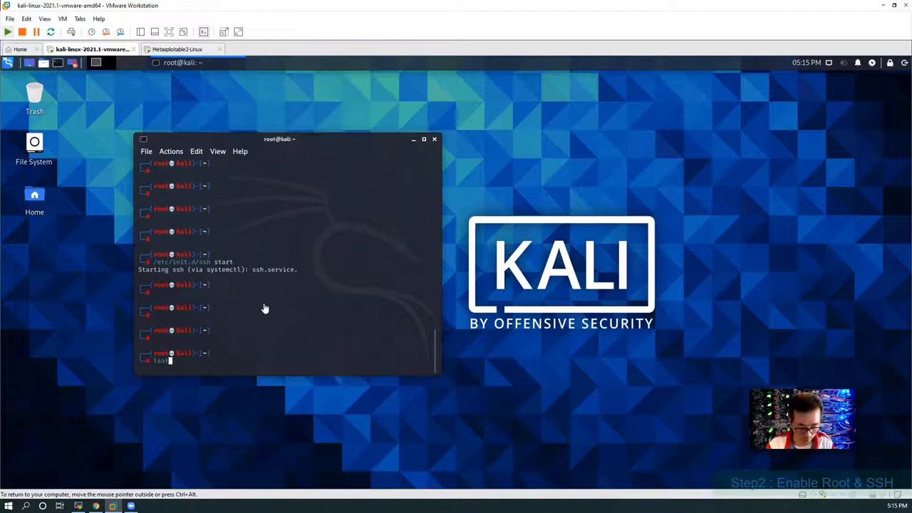
Step: Verify sshd is listening on port 22 with lsof and netstat, then exit the root shell
key(Return)
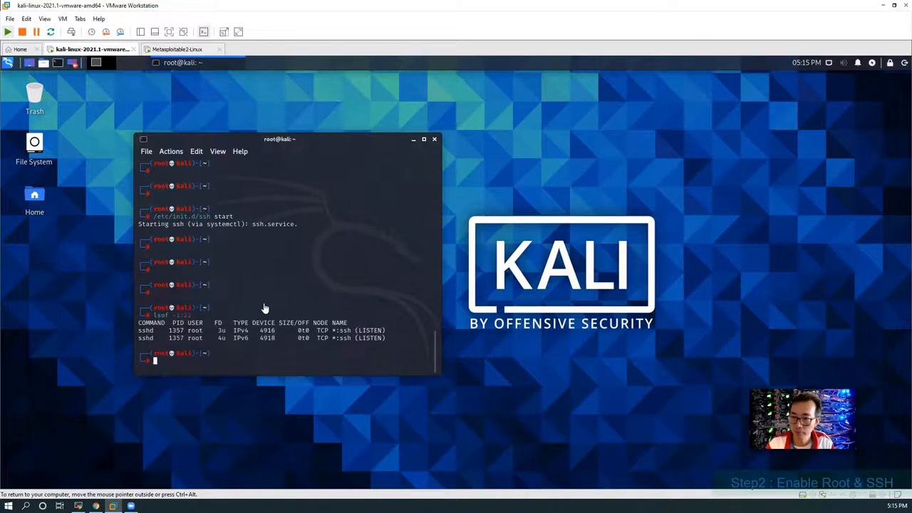
text(netstat -r)
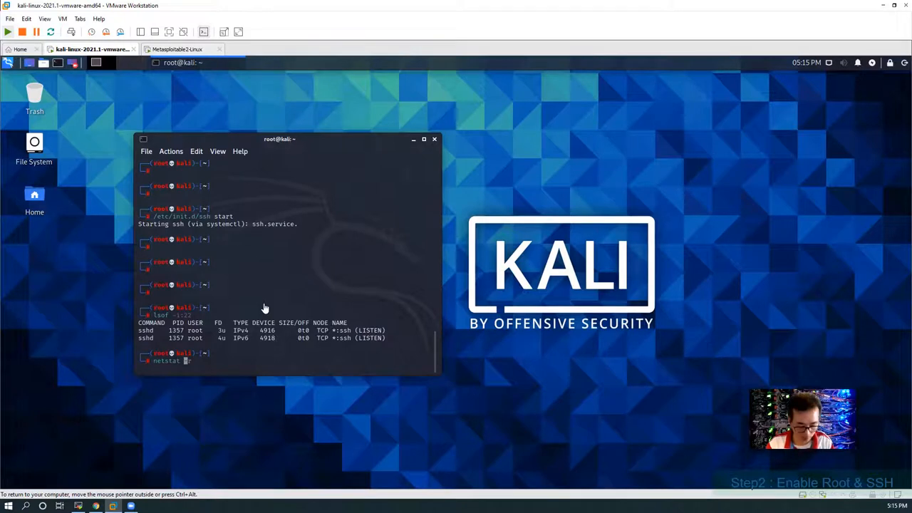
text(na | grep 22)
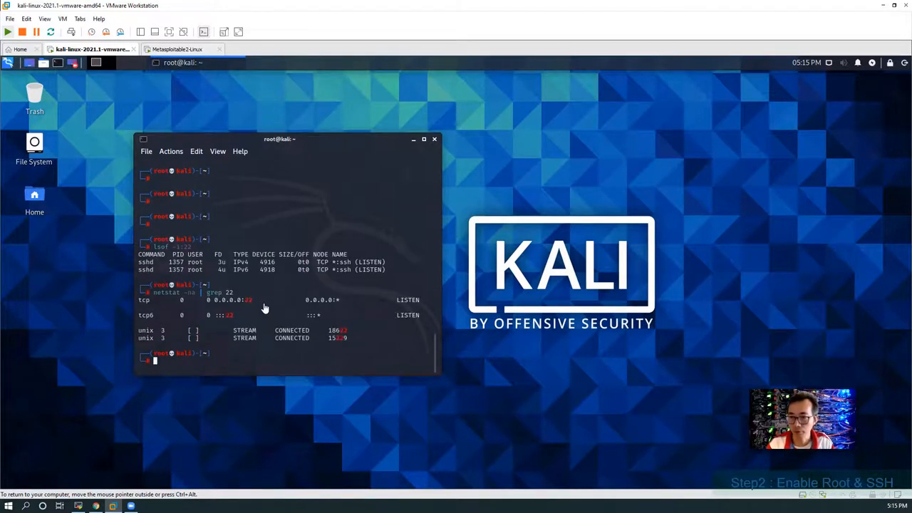
mouse_move(203, 315)
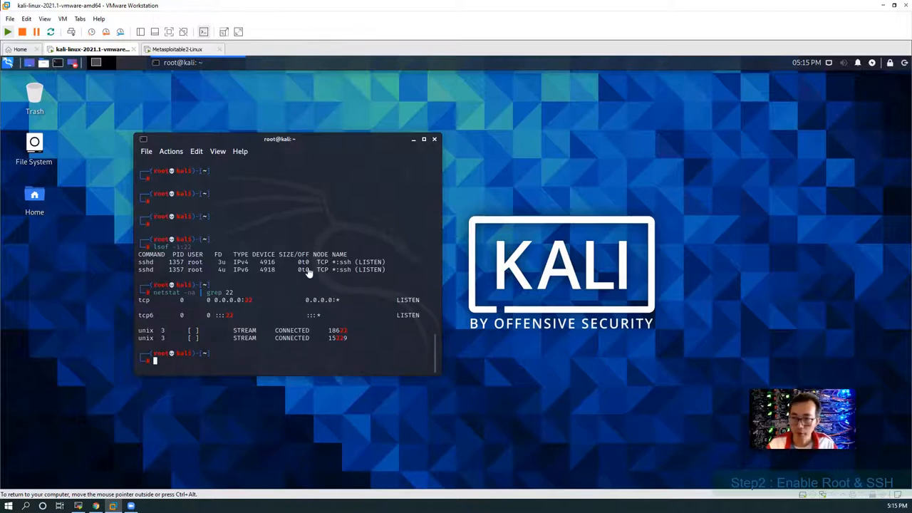
text(exit)
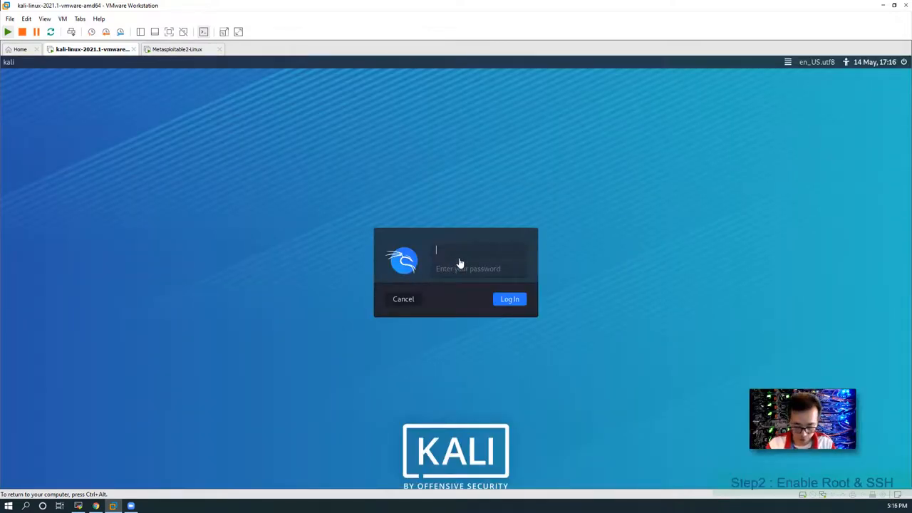
Step: Enter root with its password at the Kali login screen and log in
text(root)
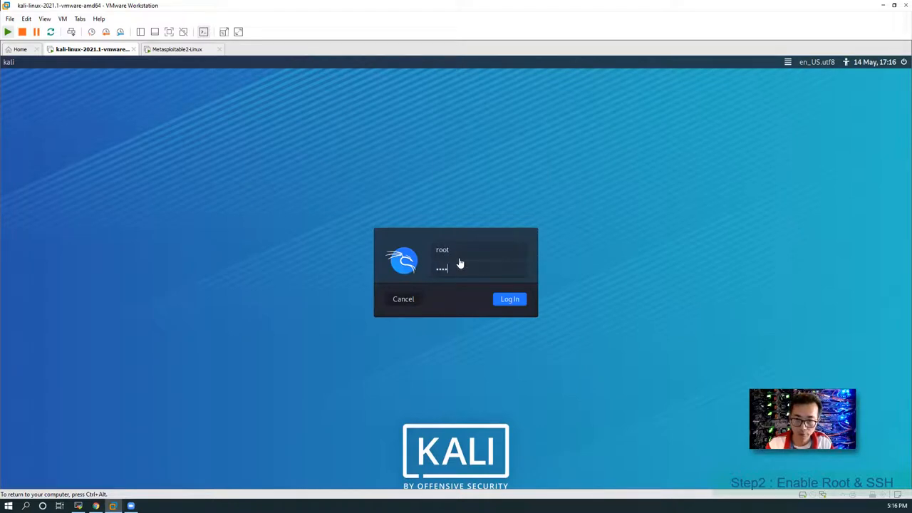
click(509, 299)
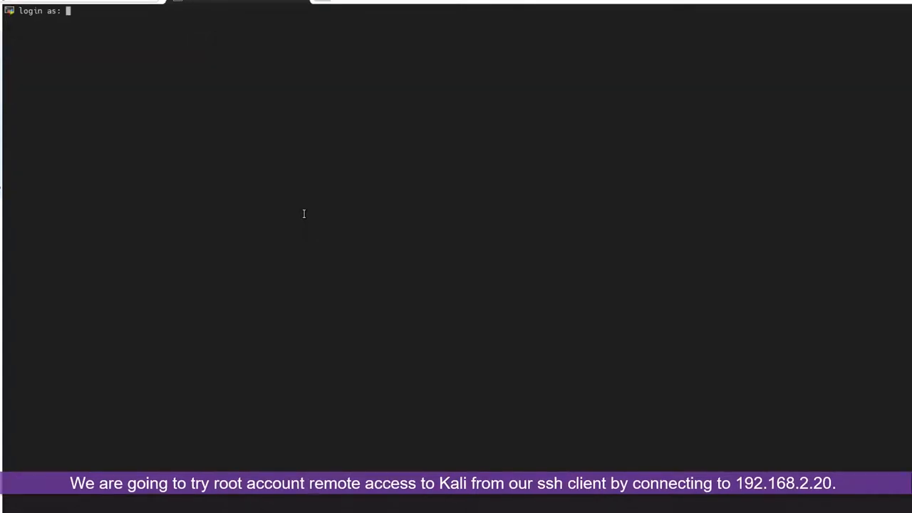
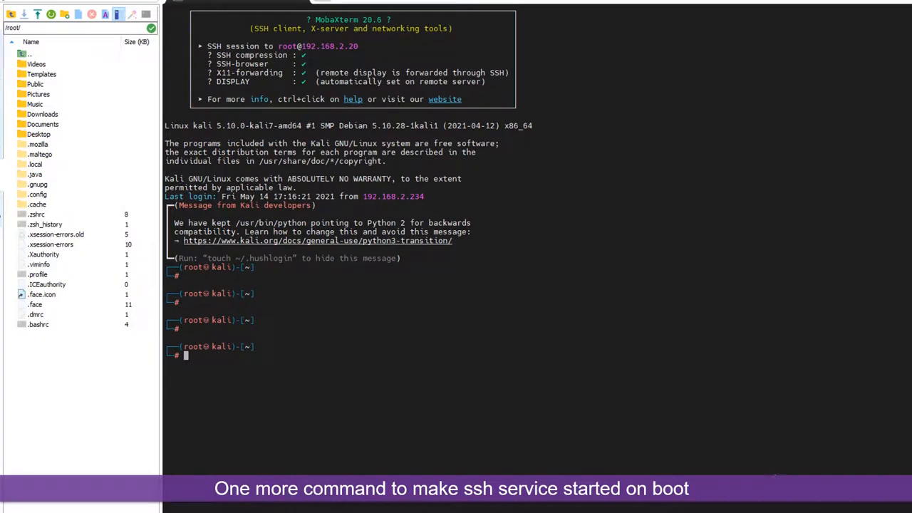
mouse_move(698, 438)
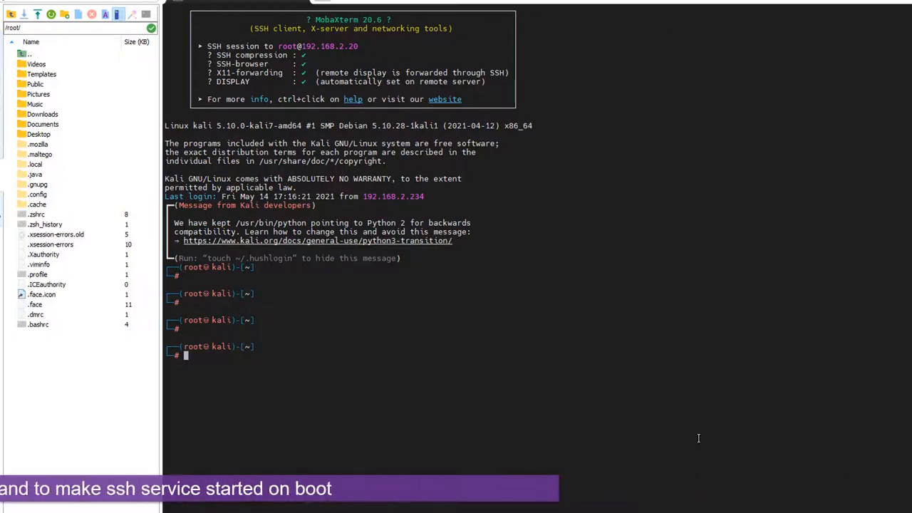
text(update)
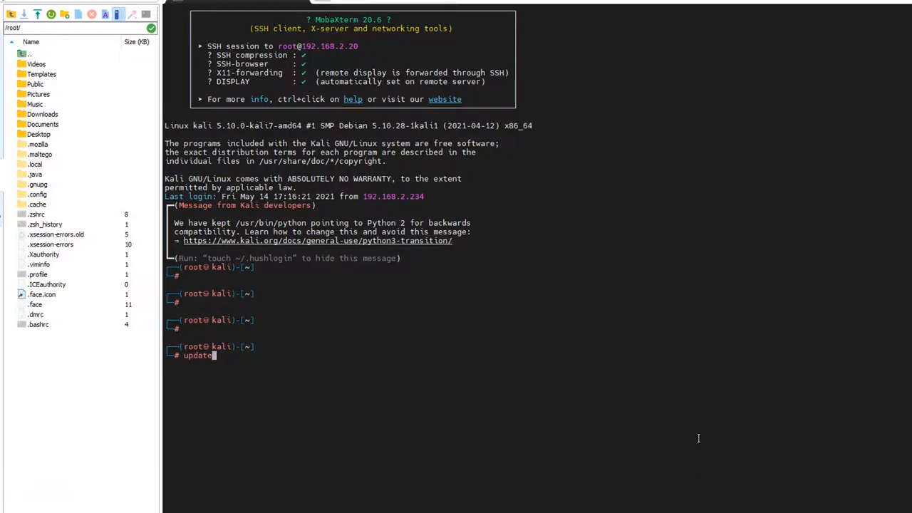
text(-rc.d s)
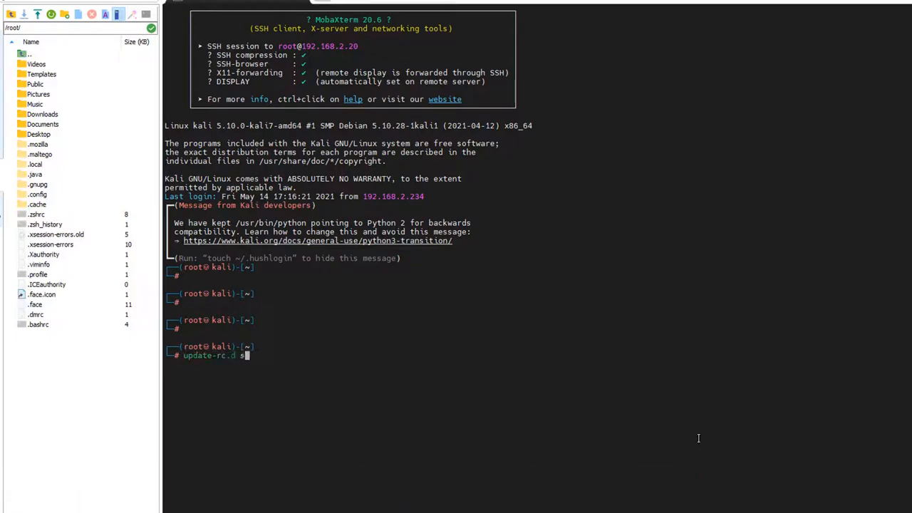
text(sh enable)
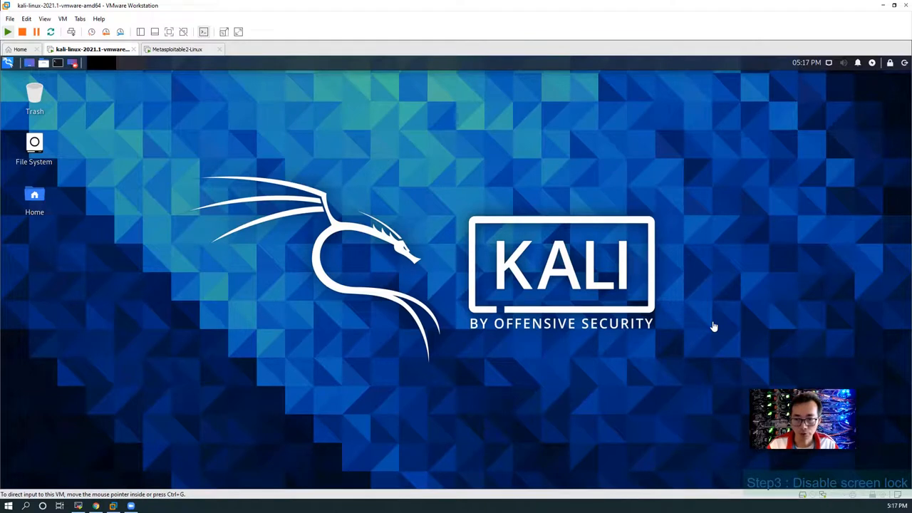
mouse_move(381, 124)
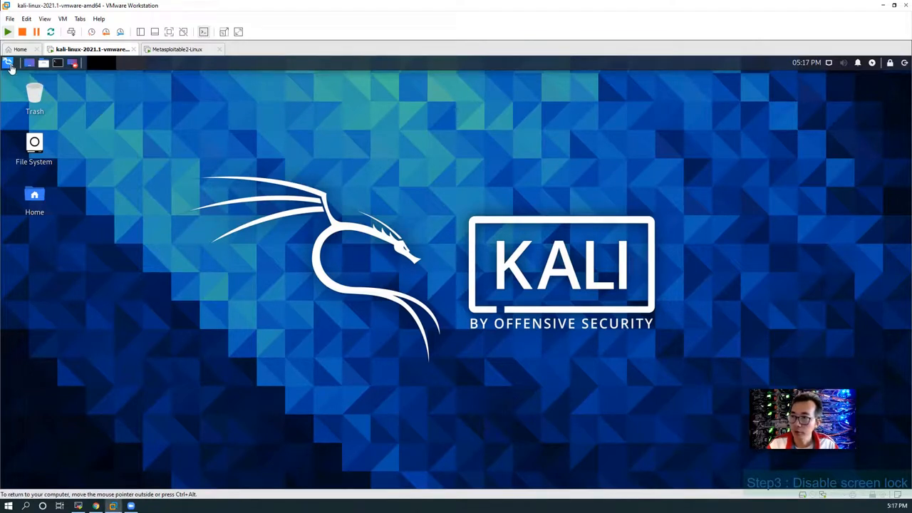
Step: Reach Power Manager's Security settings from Applications > Settings
click(9, 62)
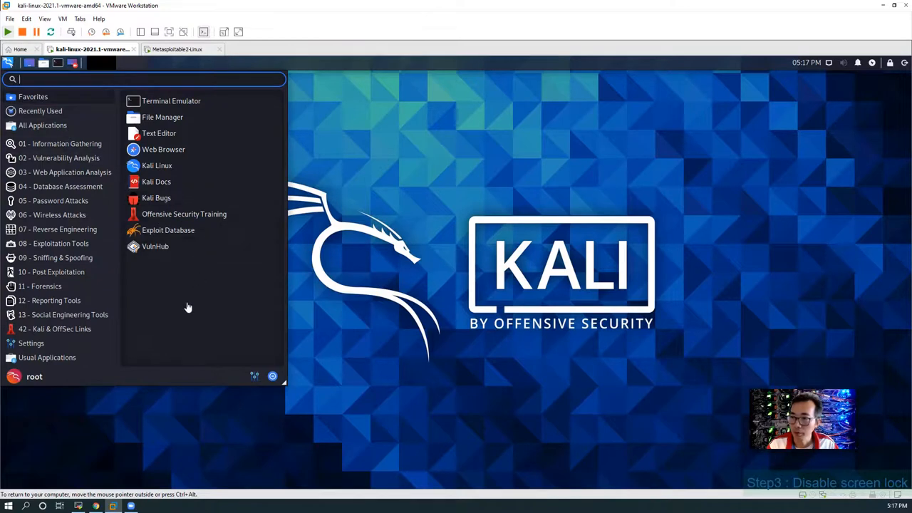
mouse_move(130, 336)
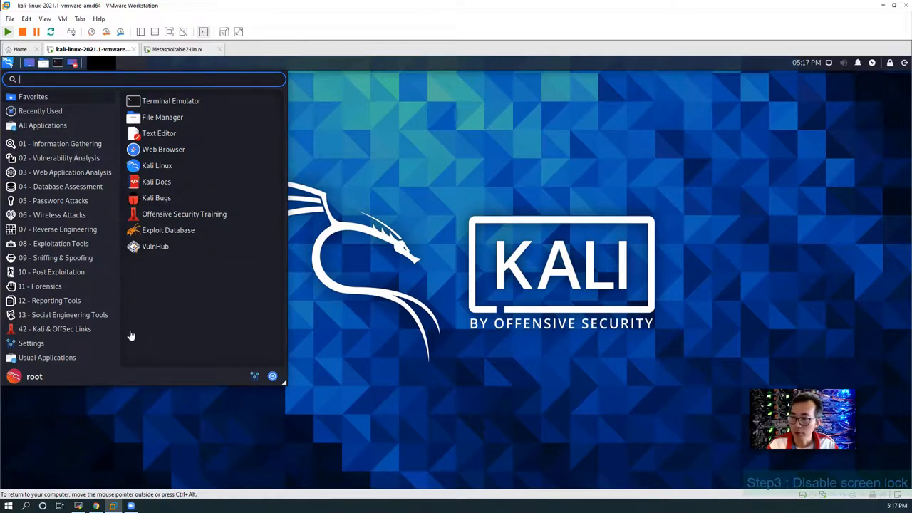
click(31, 343)
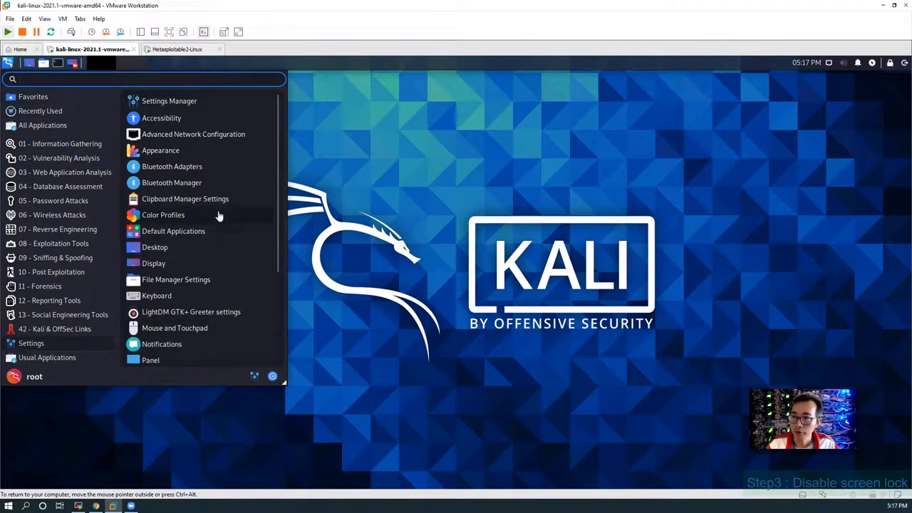
scroll(down, 3)
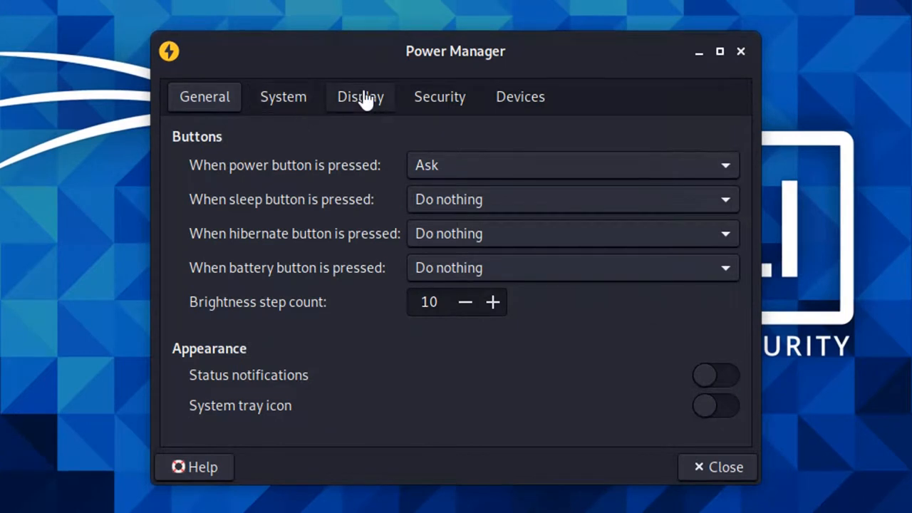
click(359, 96)
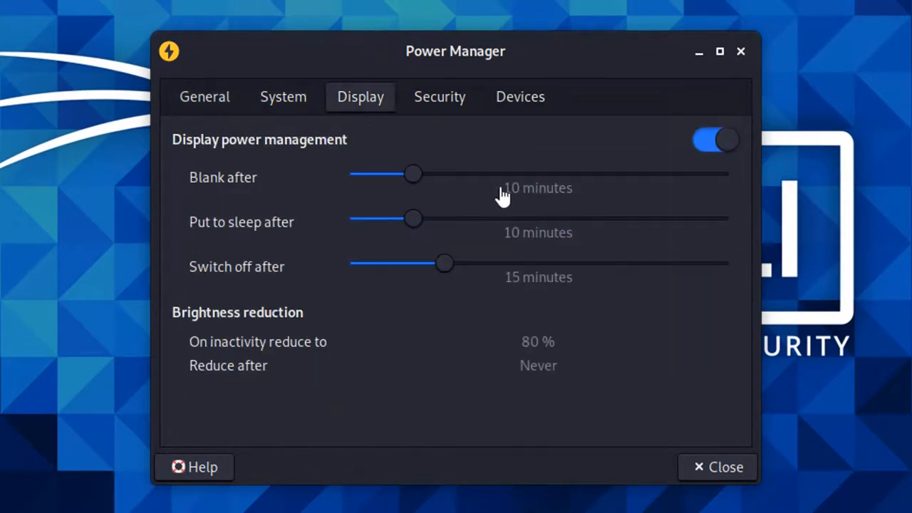
mouse_move(466, 134)
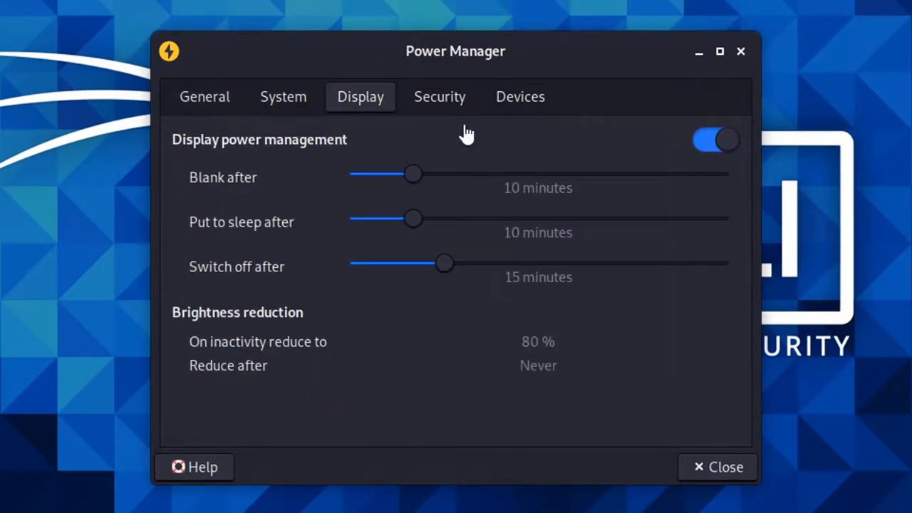
click(439, 96)
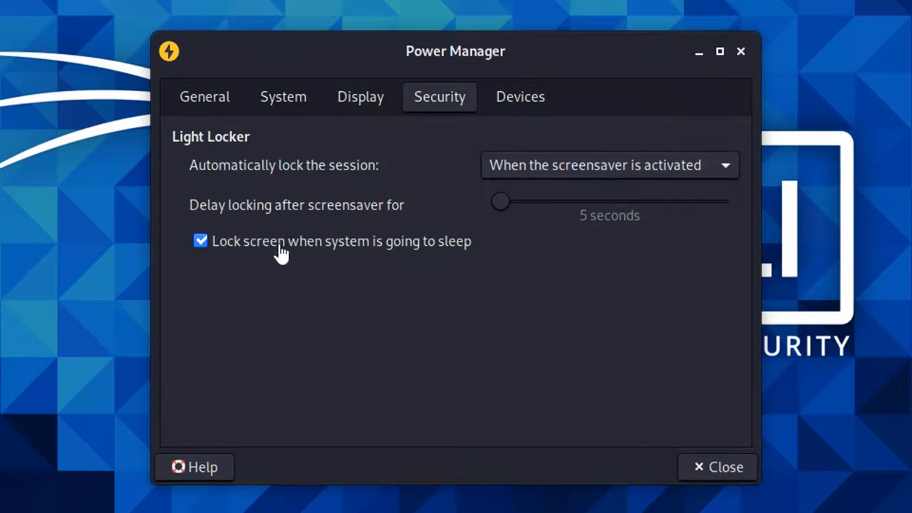
Step: Turn off lock-on-sleep, set automatic session locking to Never, and close Power Manager
click(200, 241)
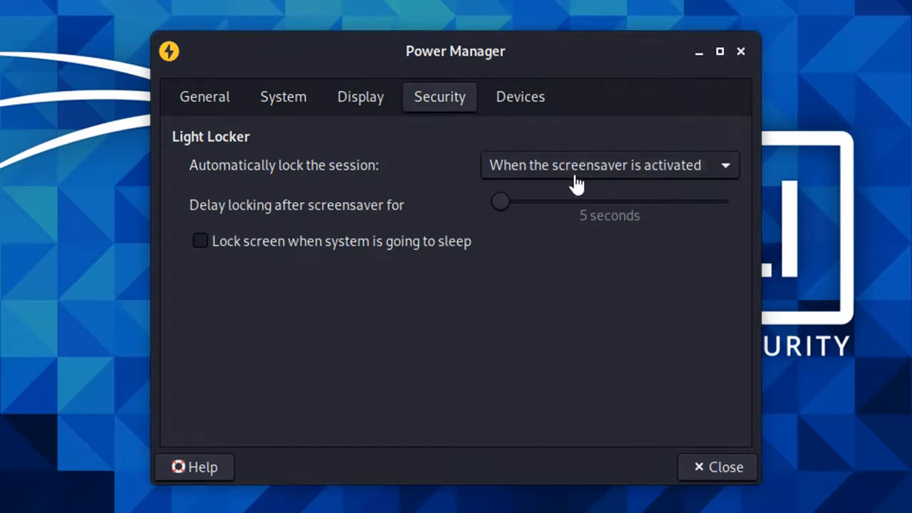
click(609, 165)
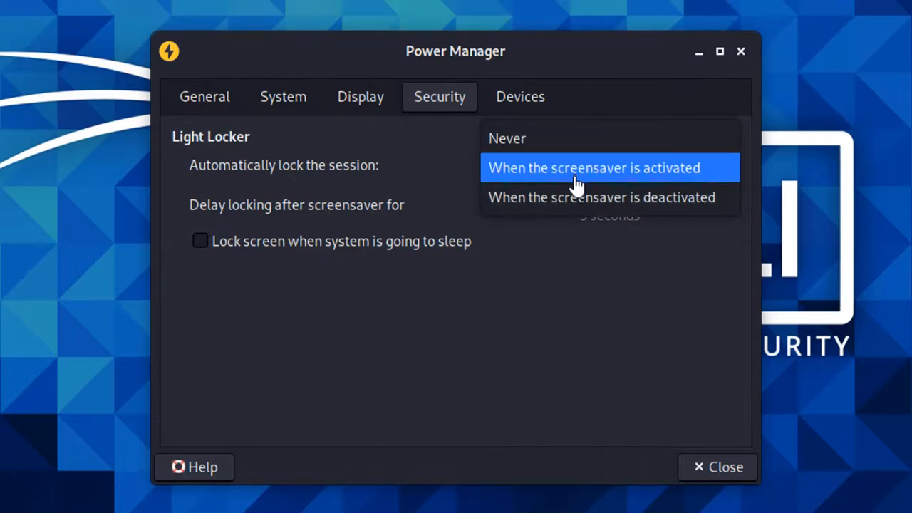
mouse_move(549, 206)
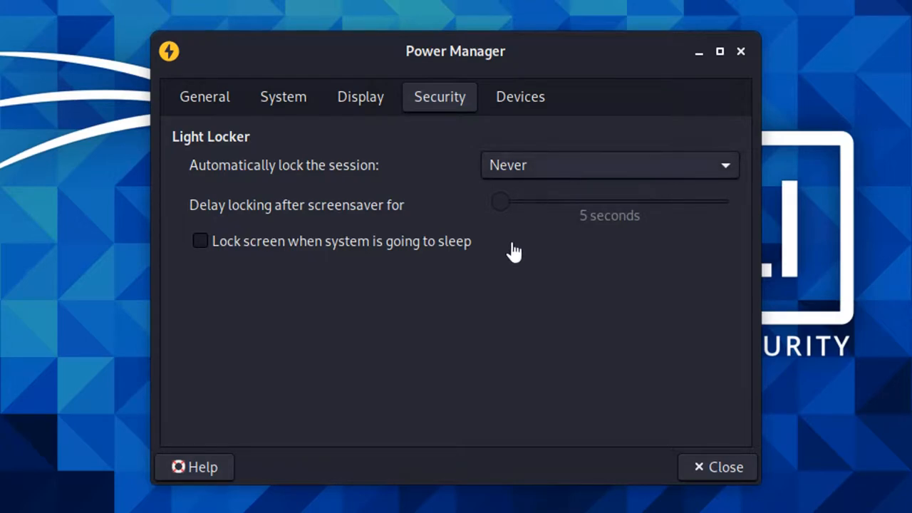
mouse_move(416, 191)
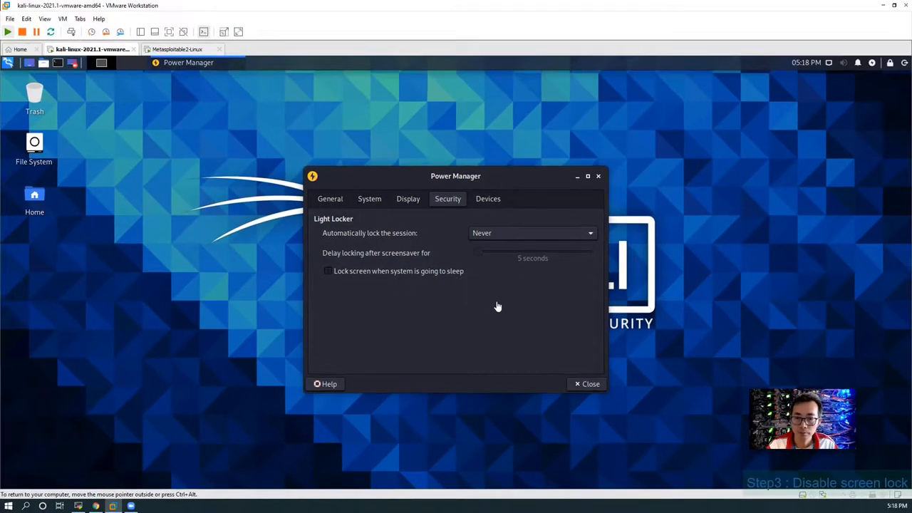
click(586, 383)
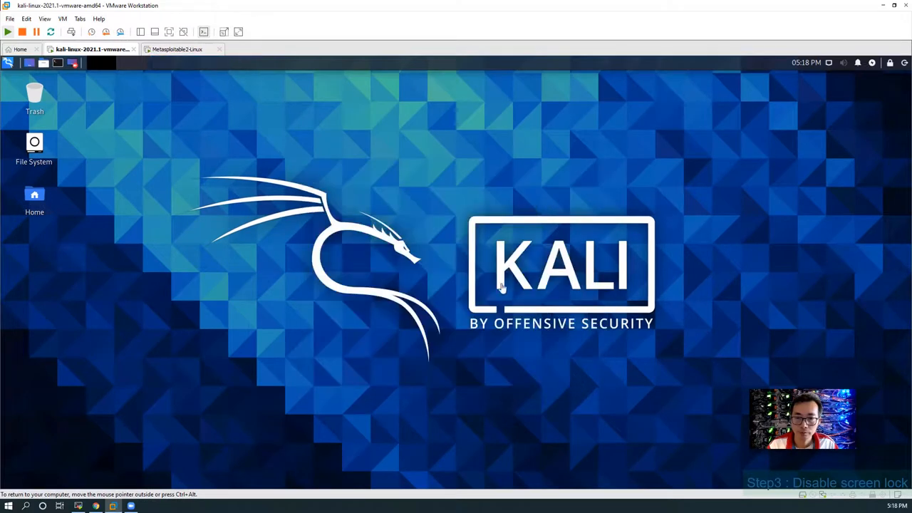
mouse_move(499, 269)
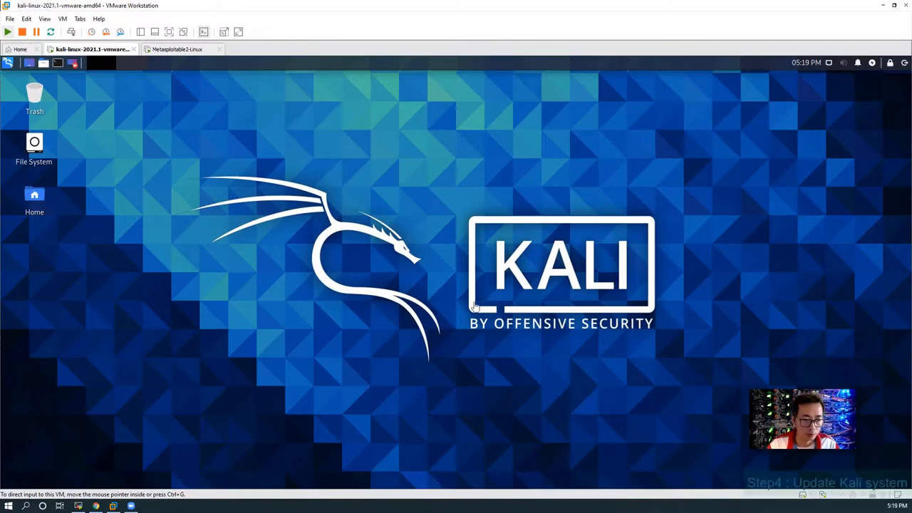
mouse_move(300, 224)
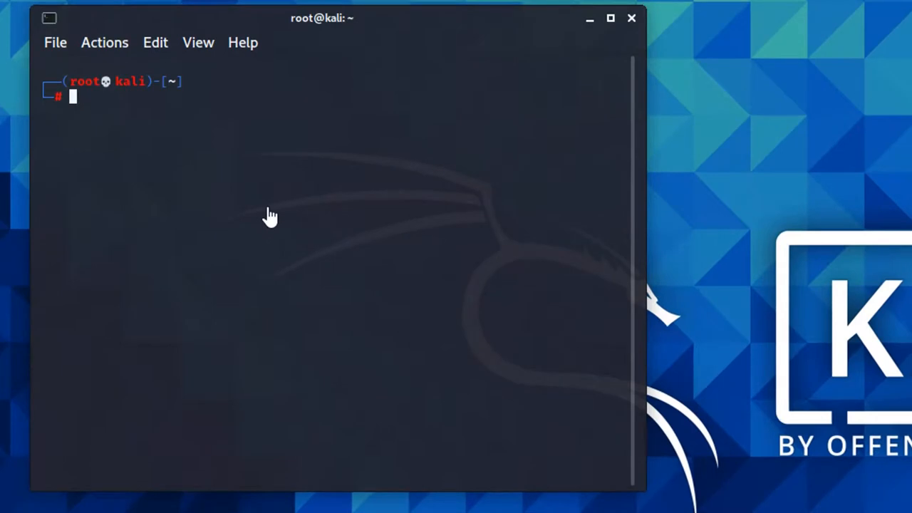
Step: Enter apt update -y && apt upgrade at the root prompt
text(apt update)
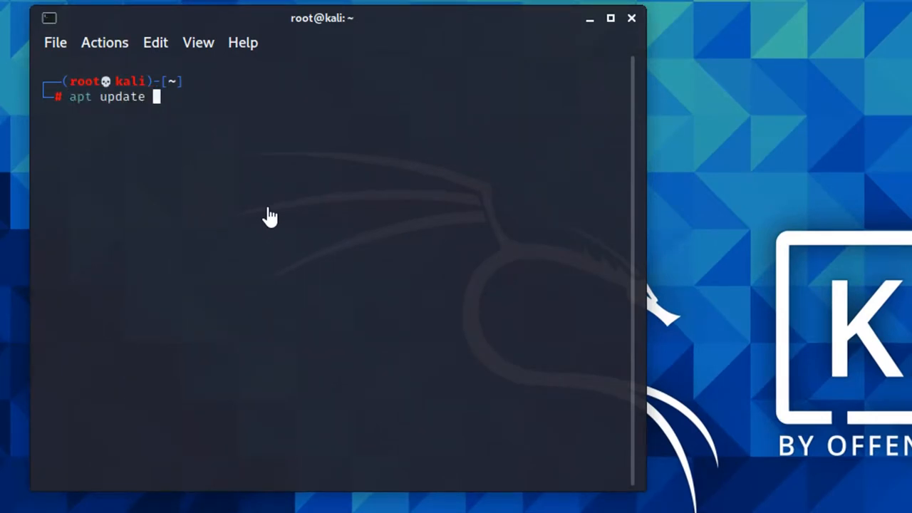
text(-y)
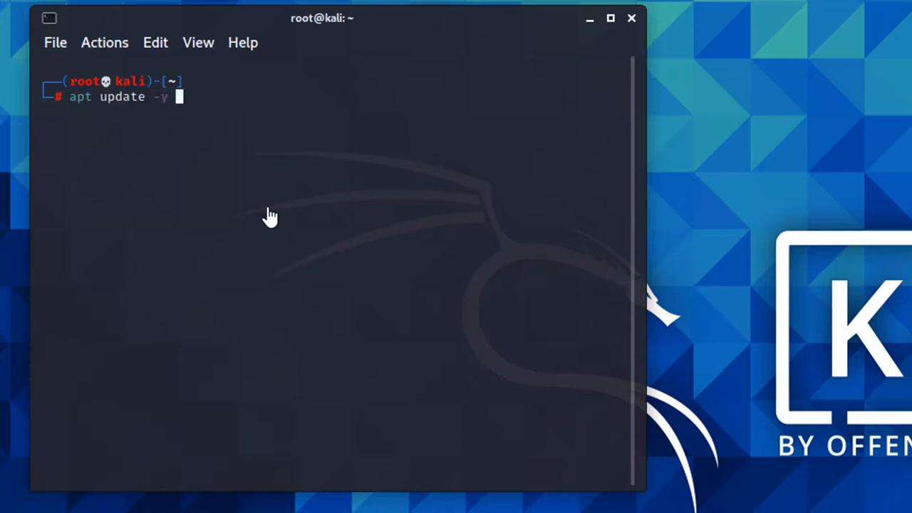
text(&&)
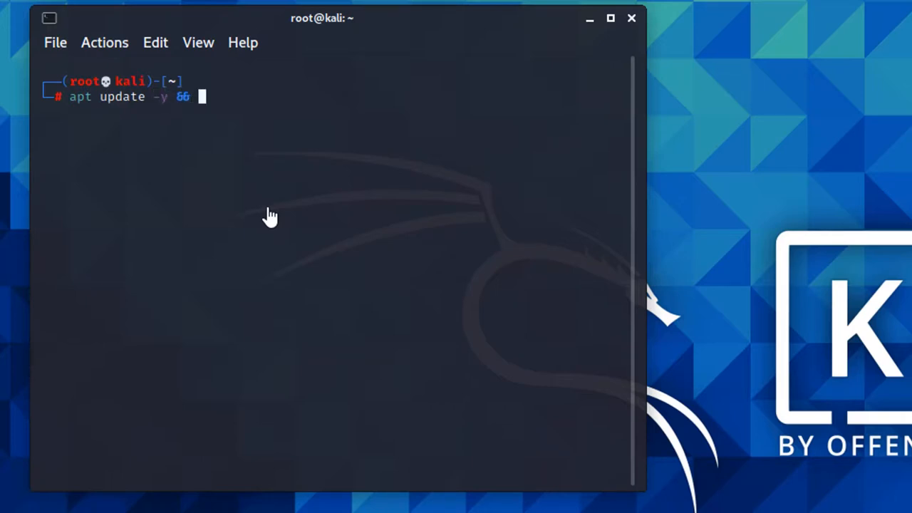
text(apt upg)
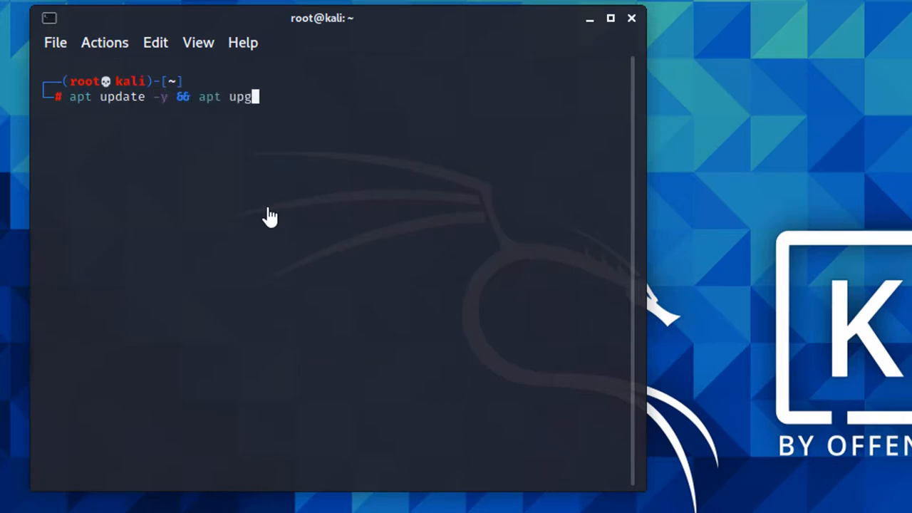